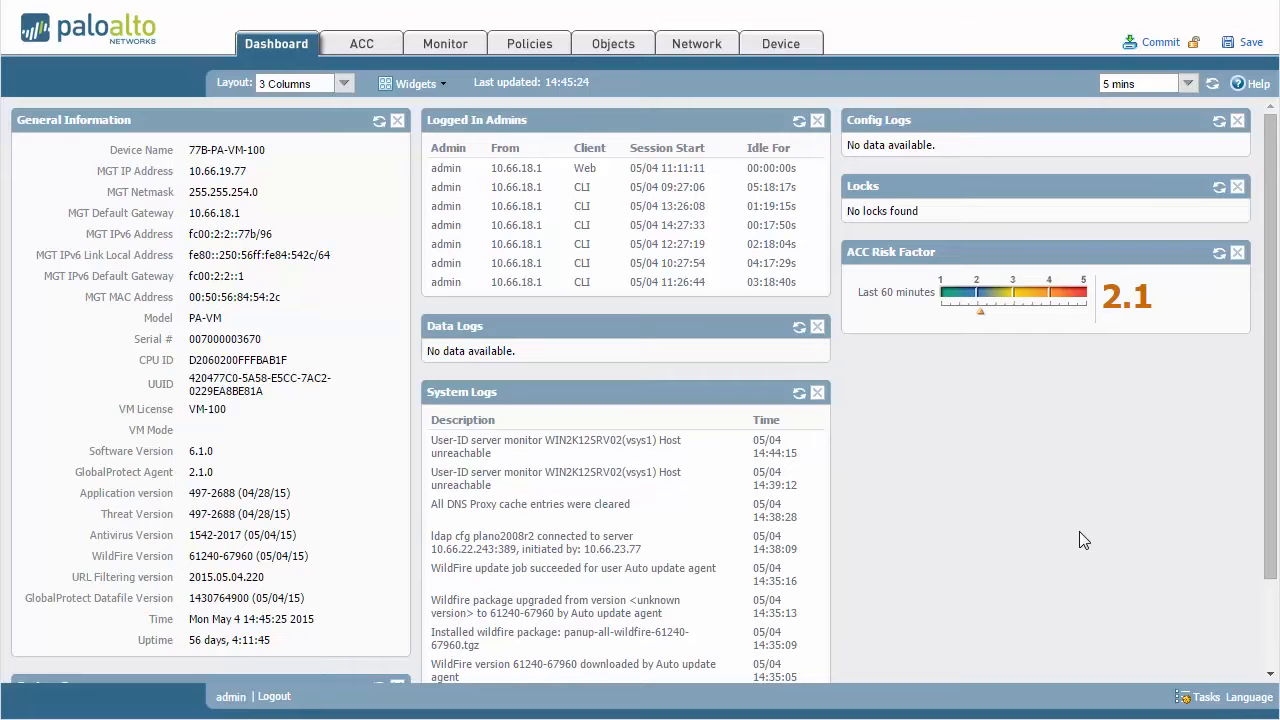
Show the Device > Dynamic Updates list of antivirus, threat and WildFire content versions.
click(781, 43)
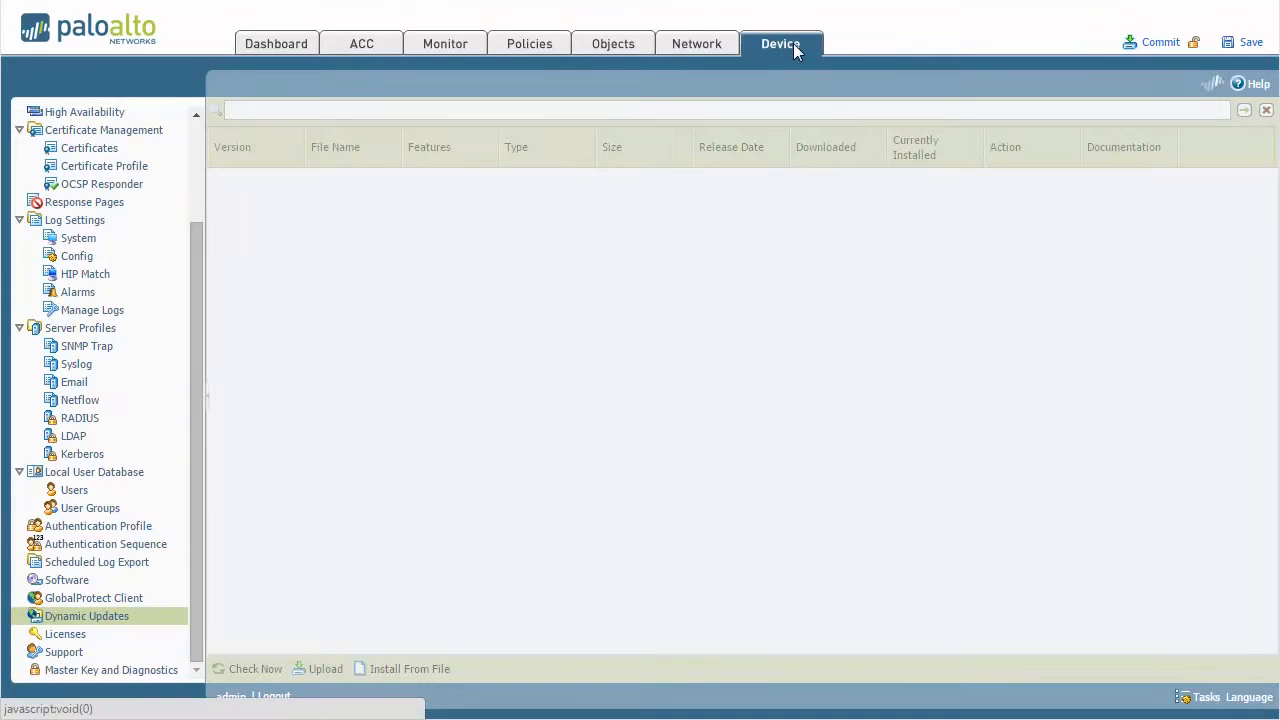
click(86, 615)
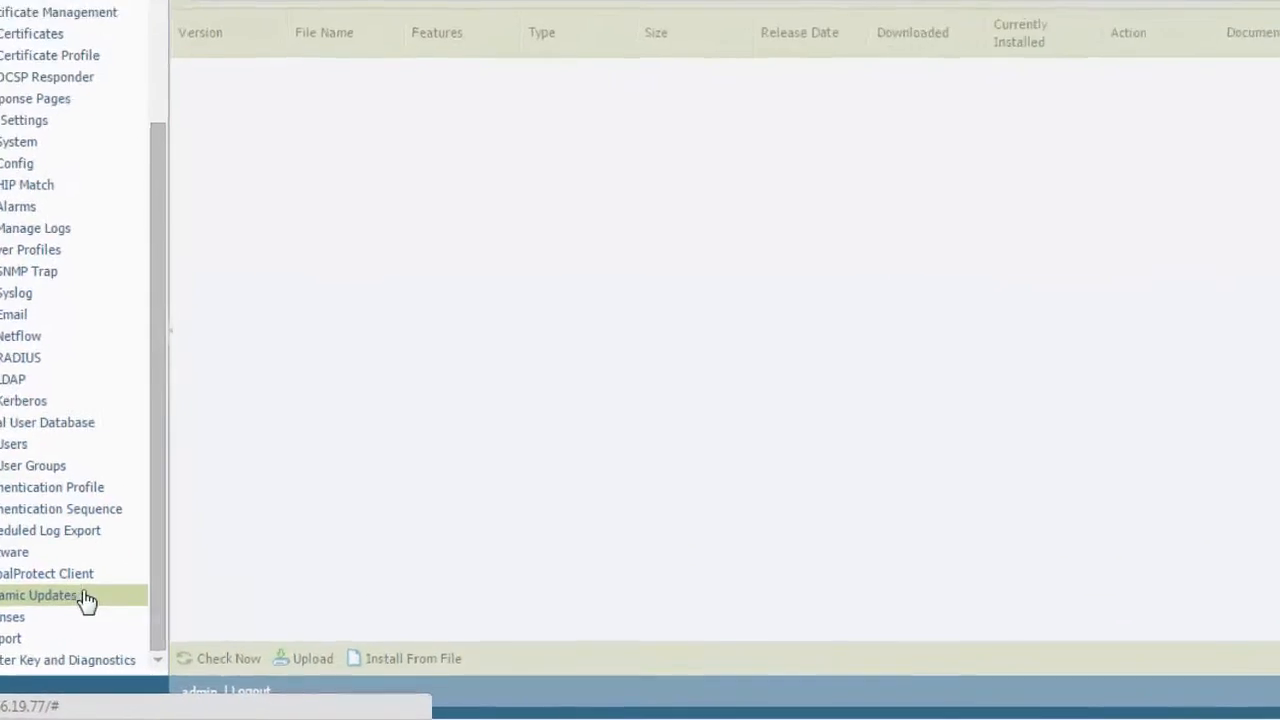
click(45, 595)
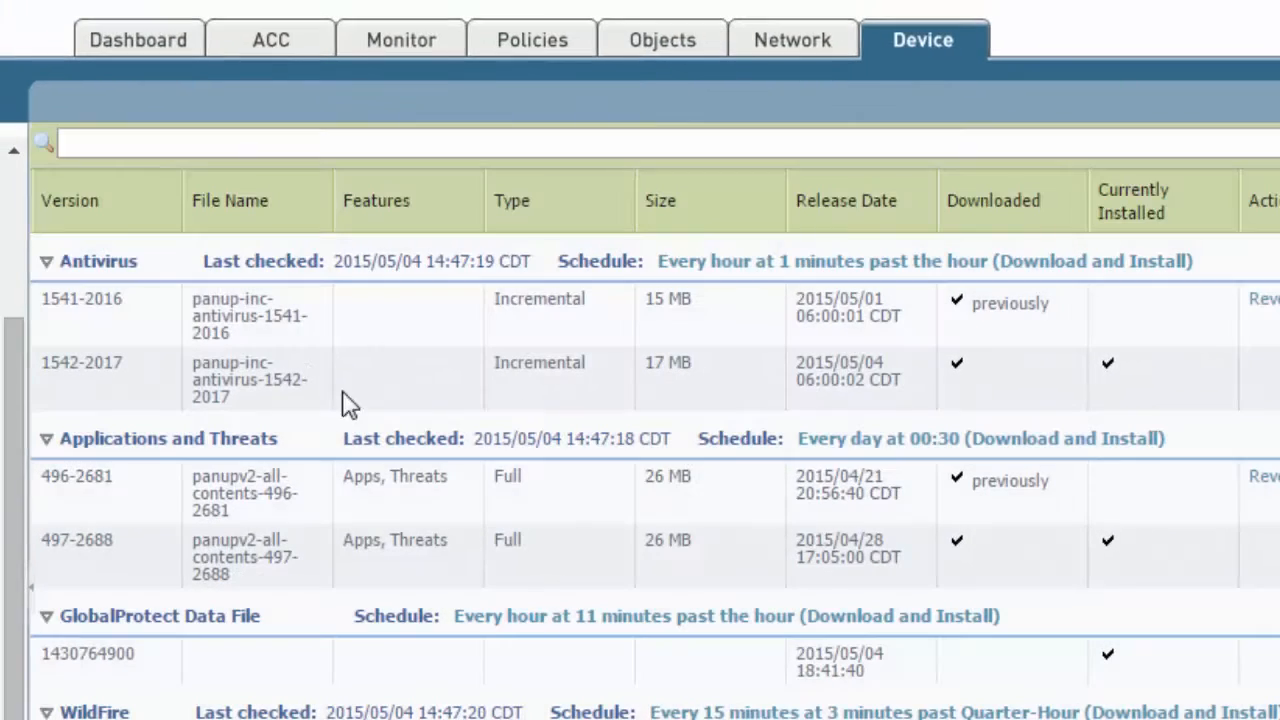
mouse_move(565, 420)
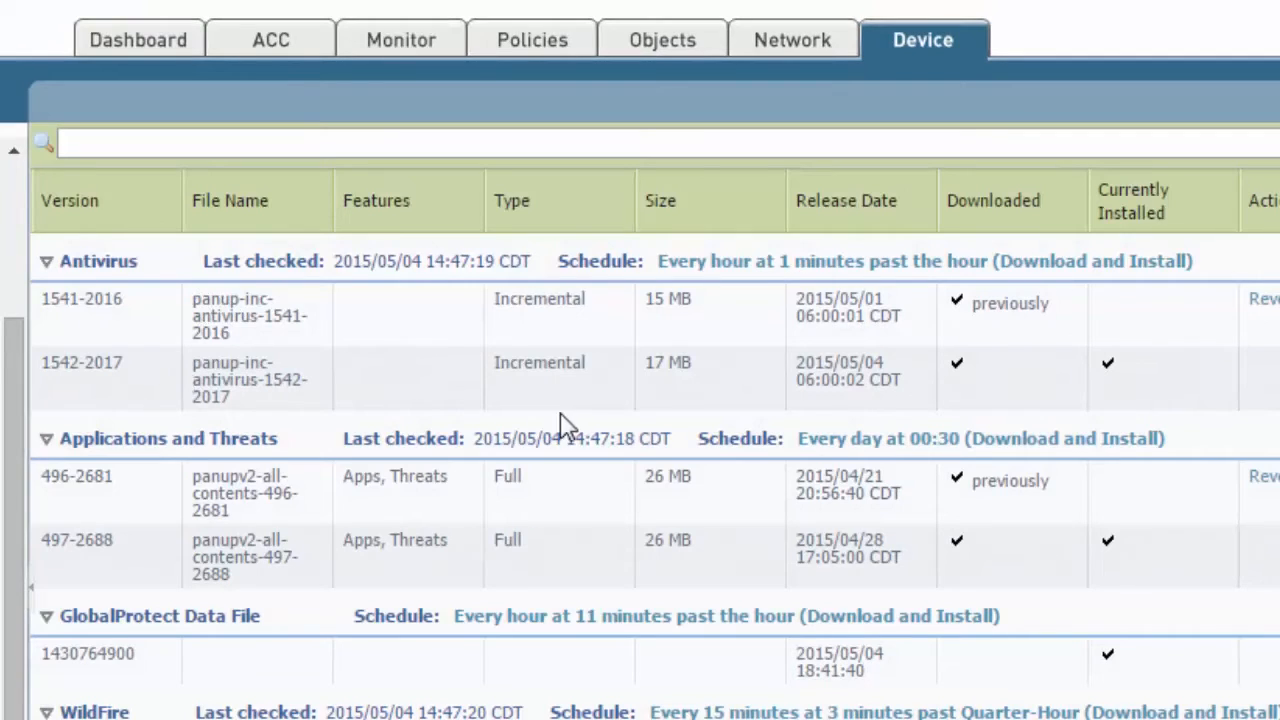
mouse_move(960, 375)
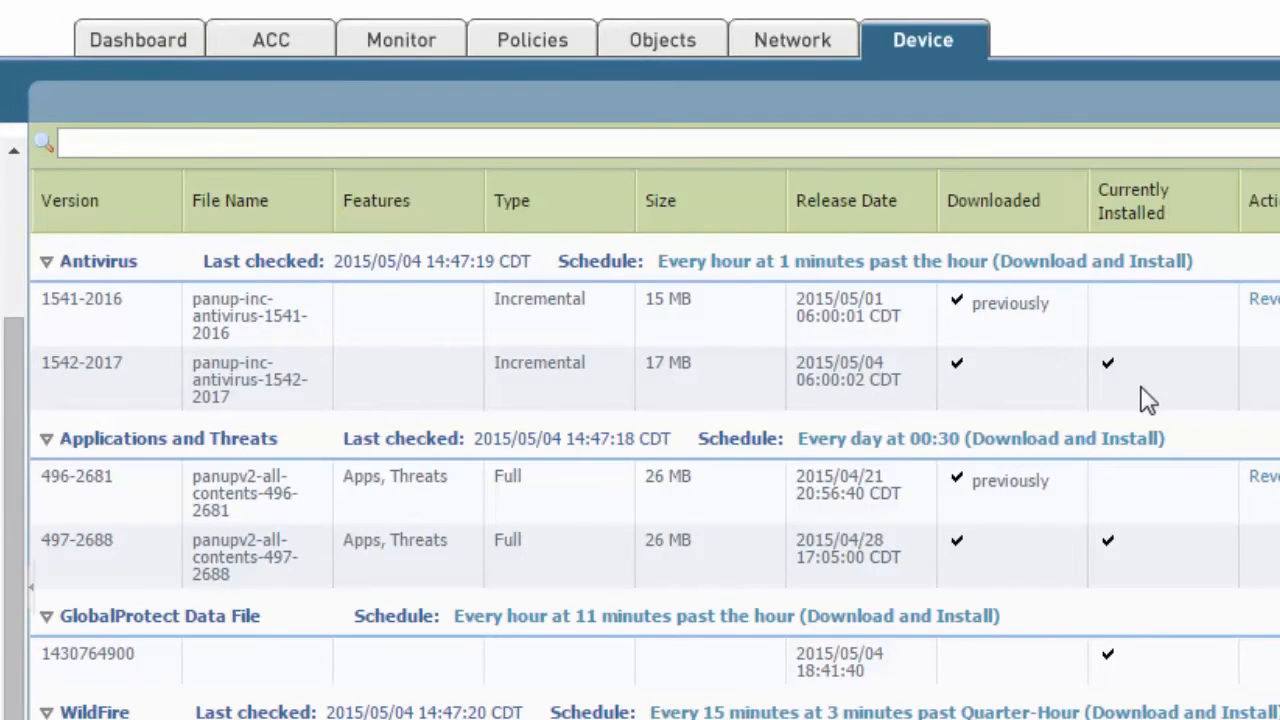
mouse_move(788, 384)
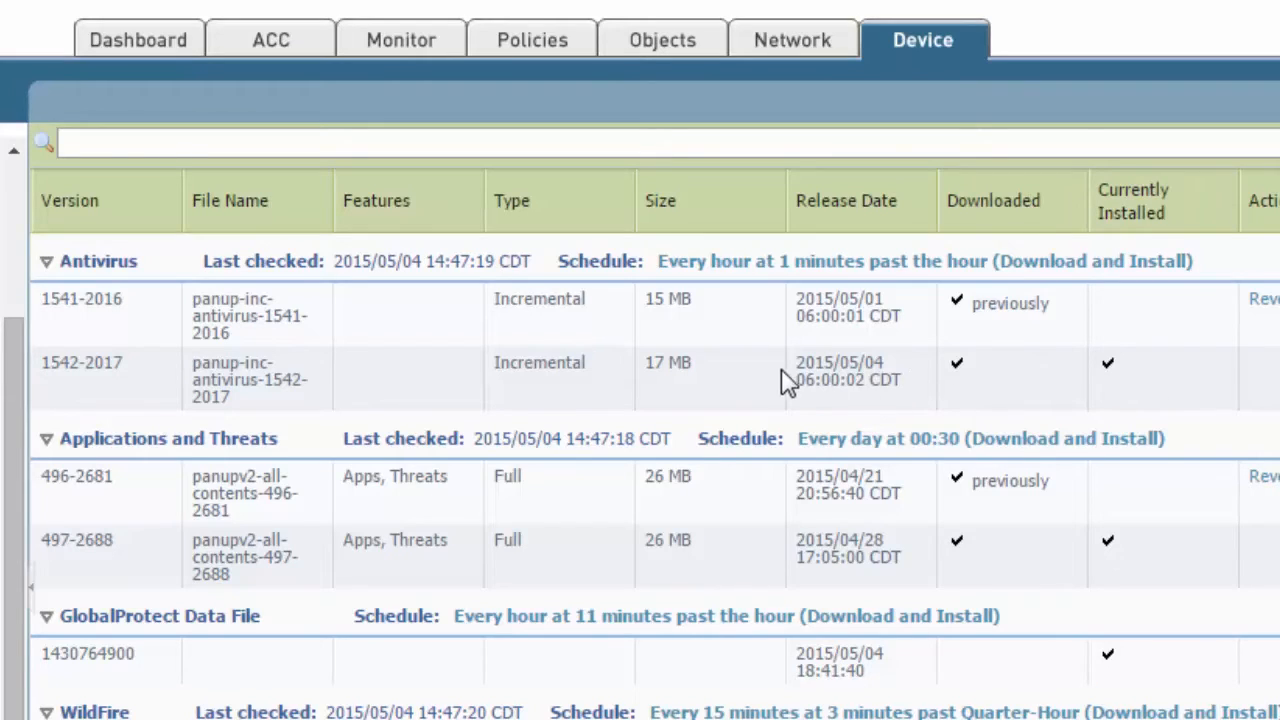
mouse_move(910, 388)
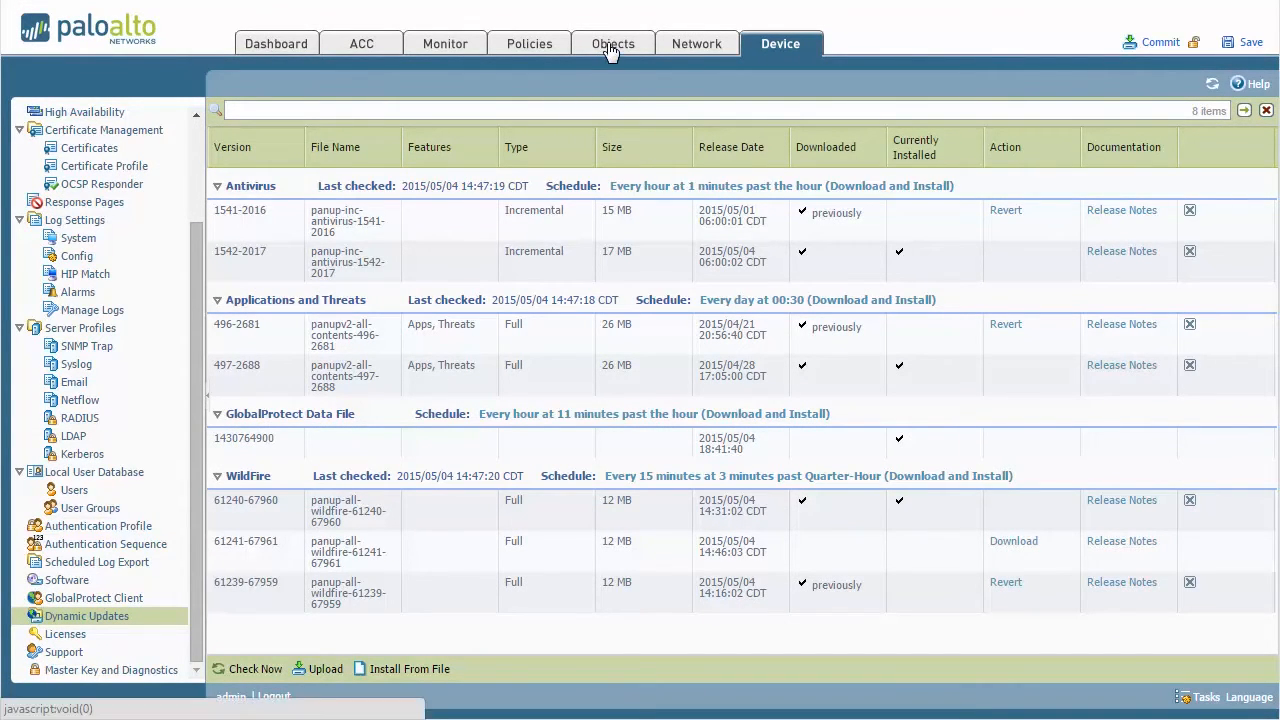
Open the alert-all profile under Objects > Security Profiles > Anti-Spyware.
click(613, 43)
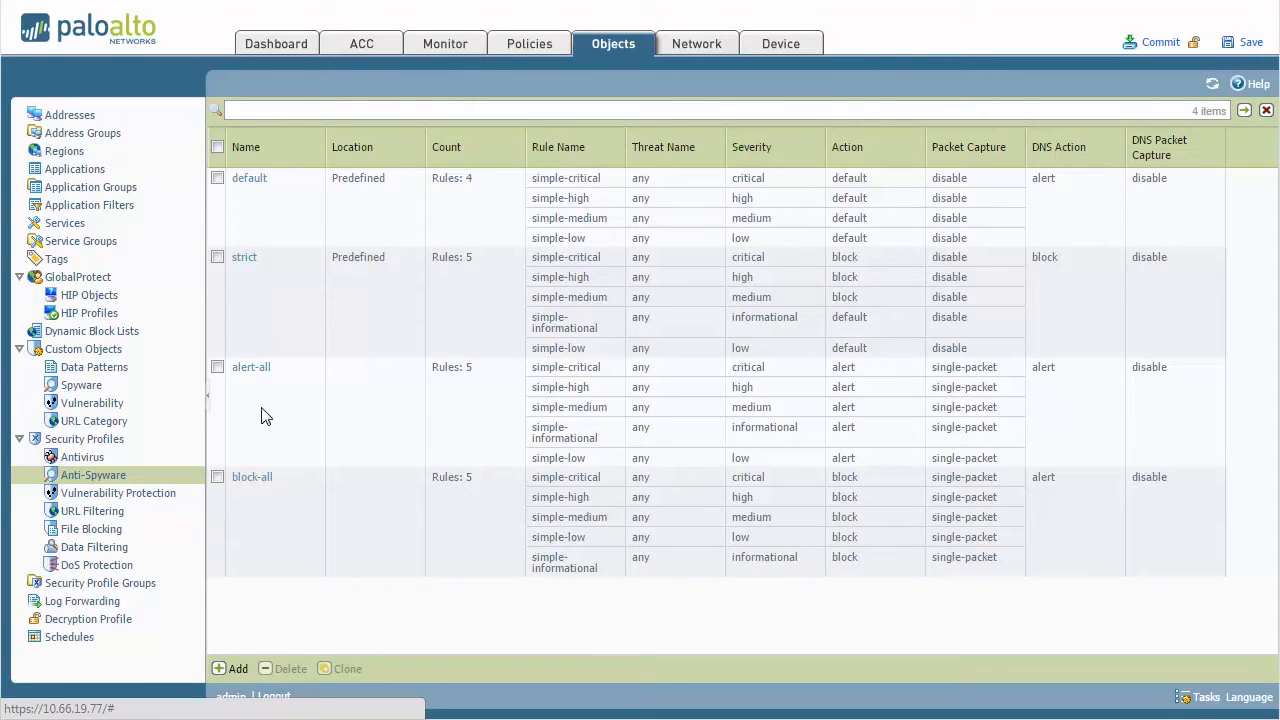
mouse_move(273, 413)
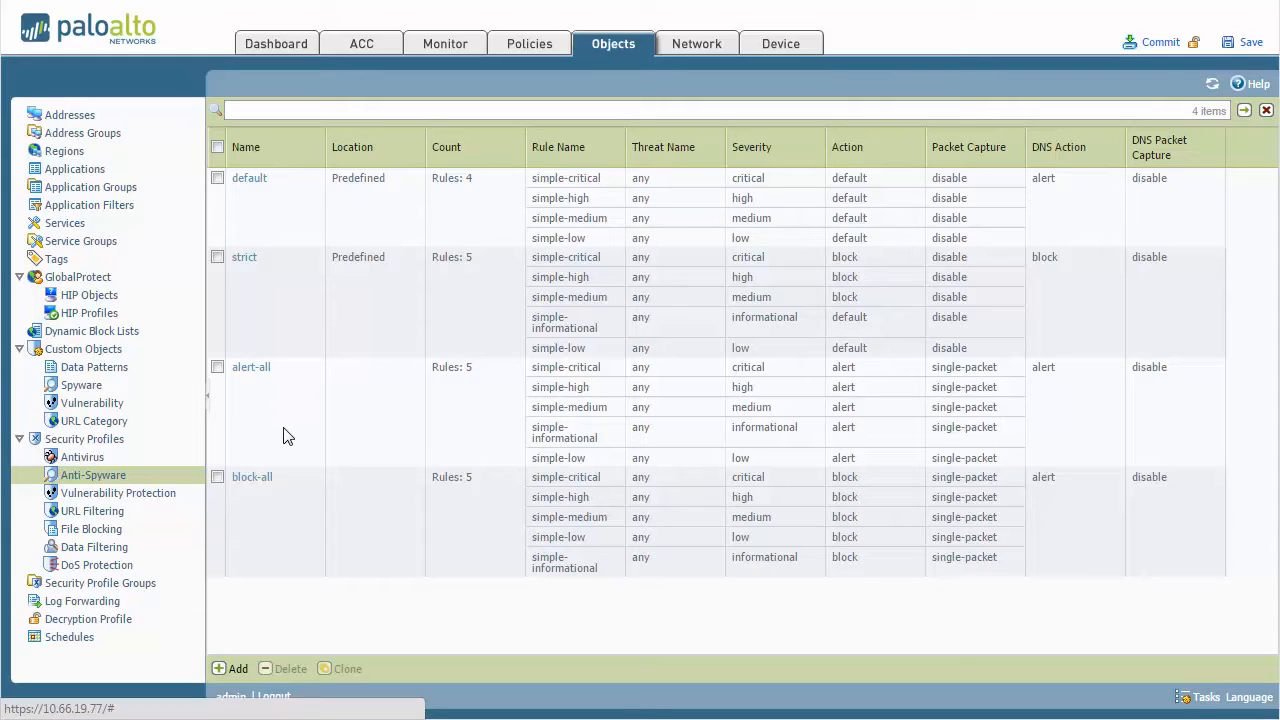
mouse_move(398, 280)
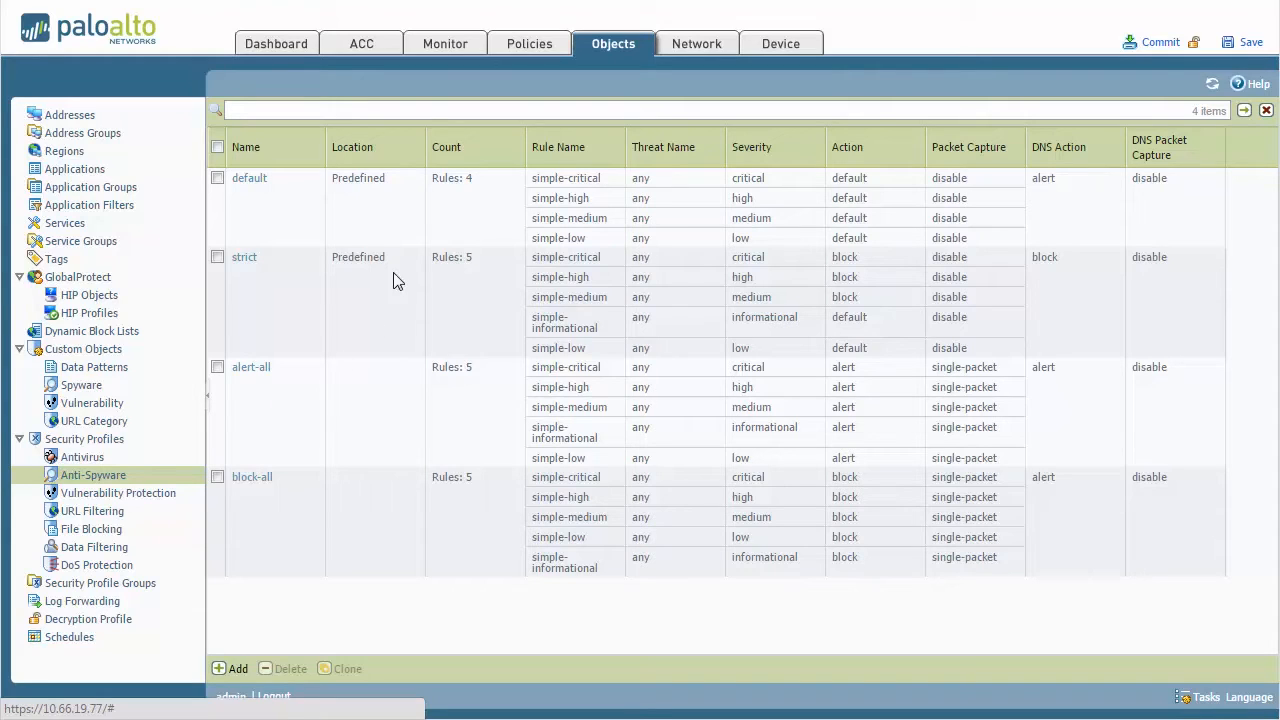
mouse_move(370, 282)
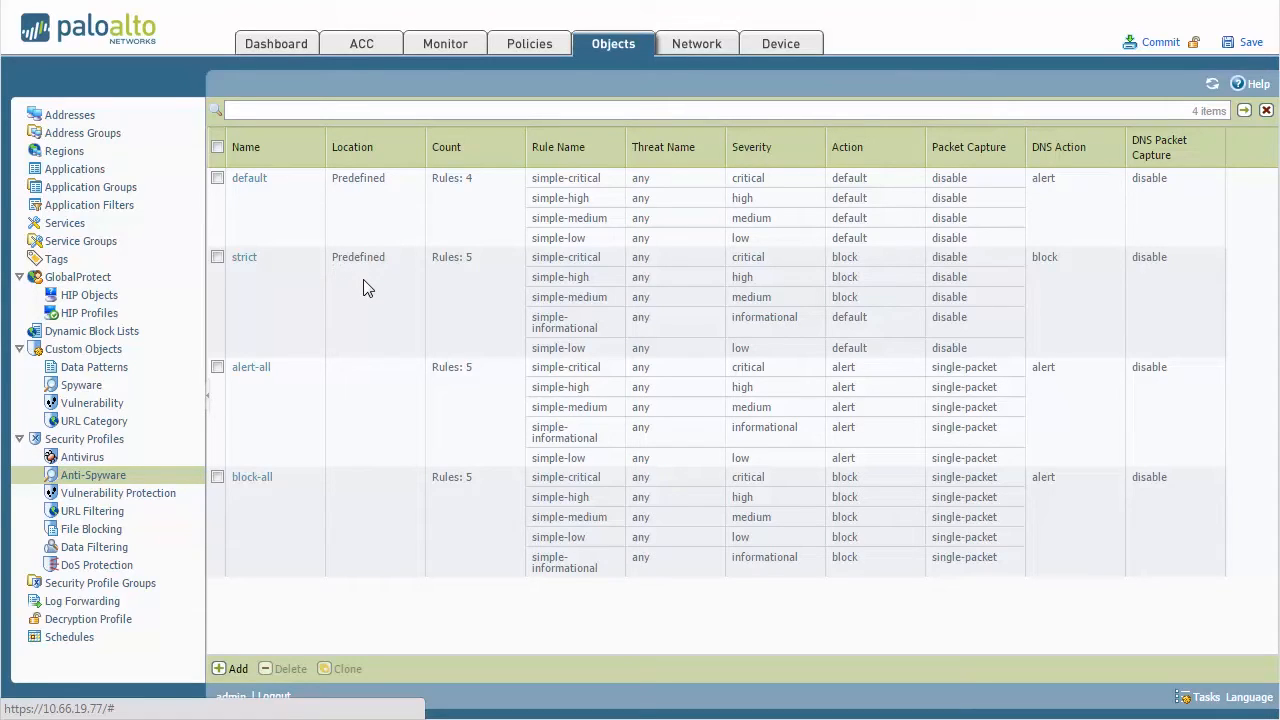
mouse_move(372, 350)
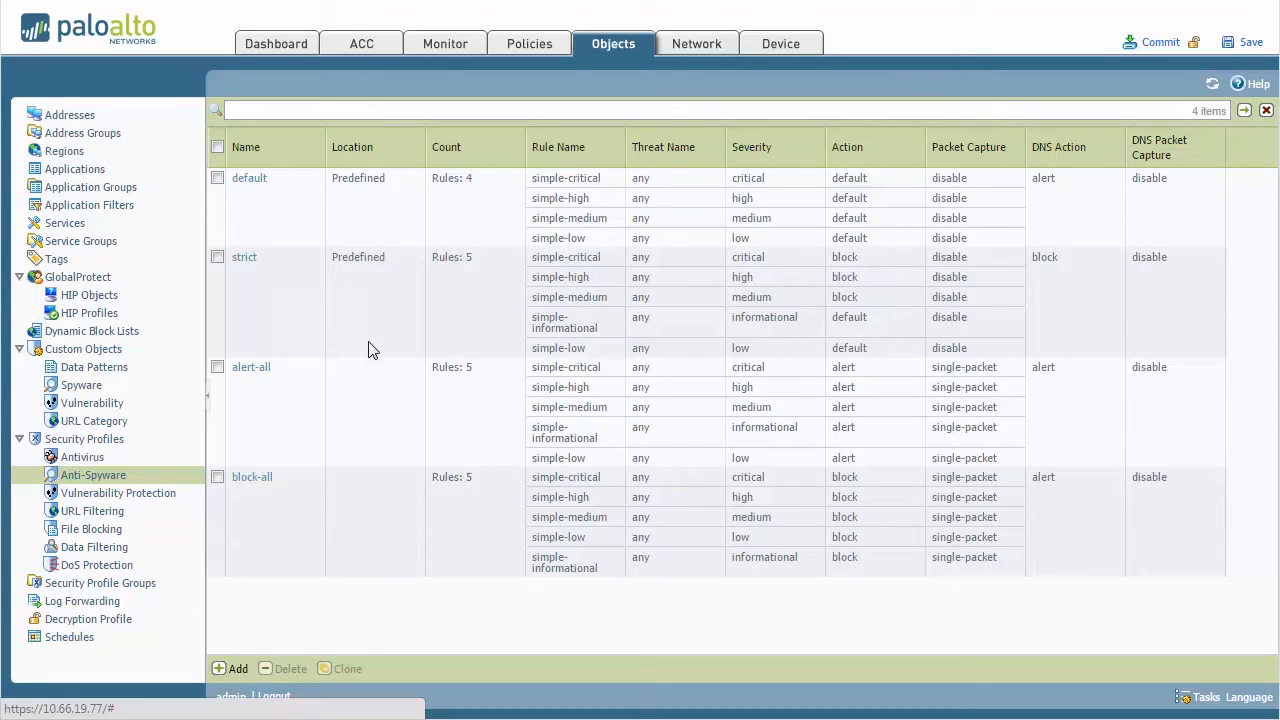
click(217, 367)
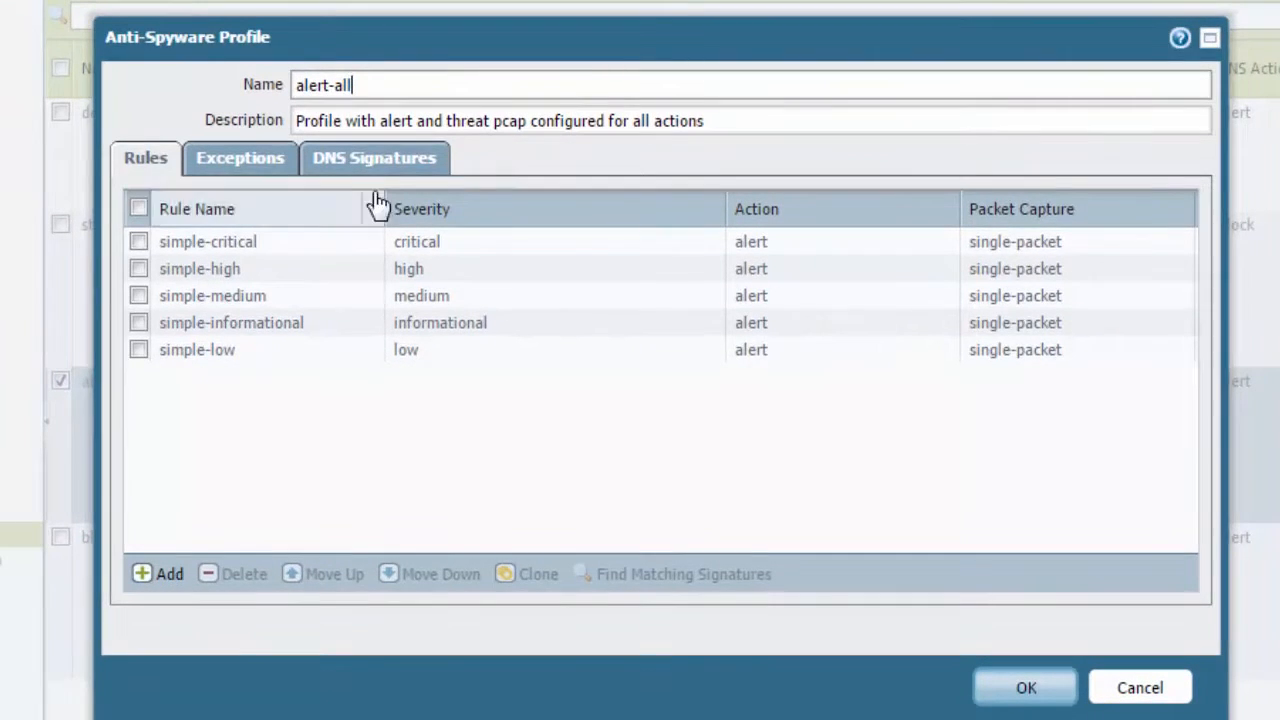
Set the alert-all profile's DNS Signatures action on DNS queries to sinkhole.
click(374, 158)
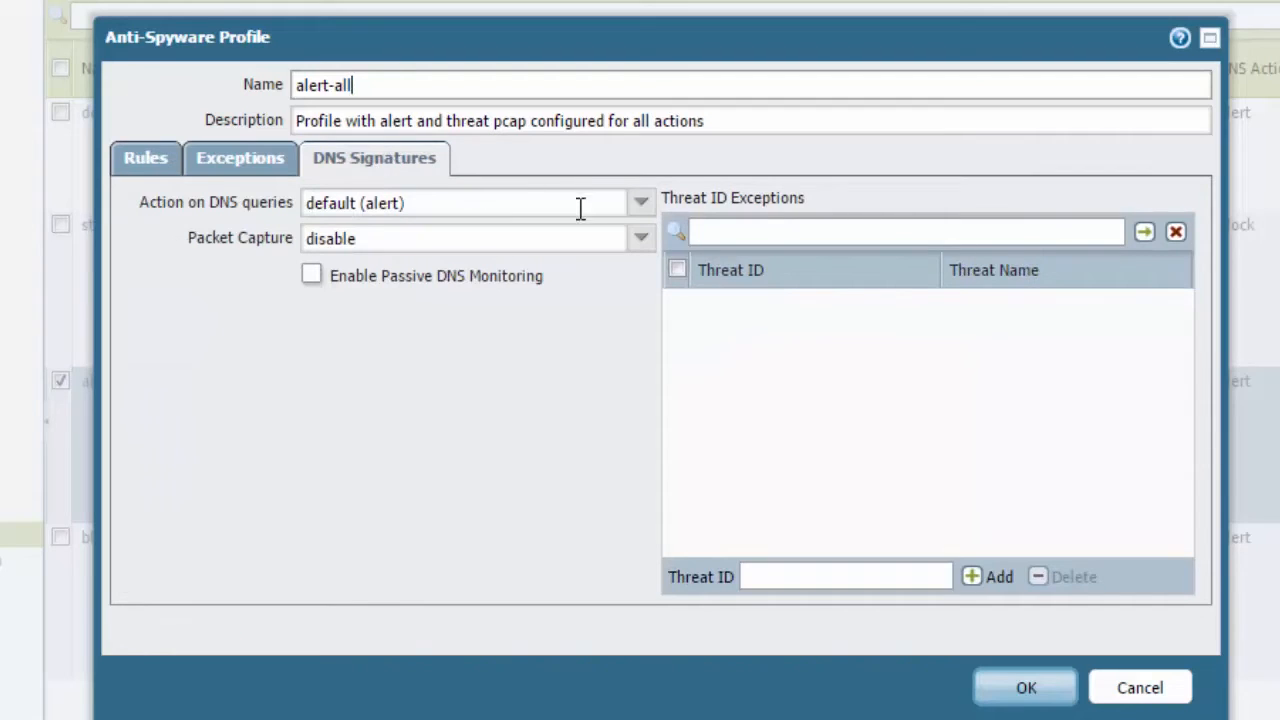
mouse_move(195, 220)
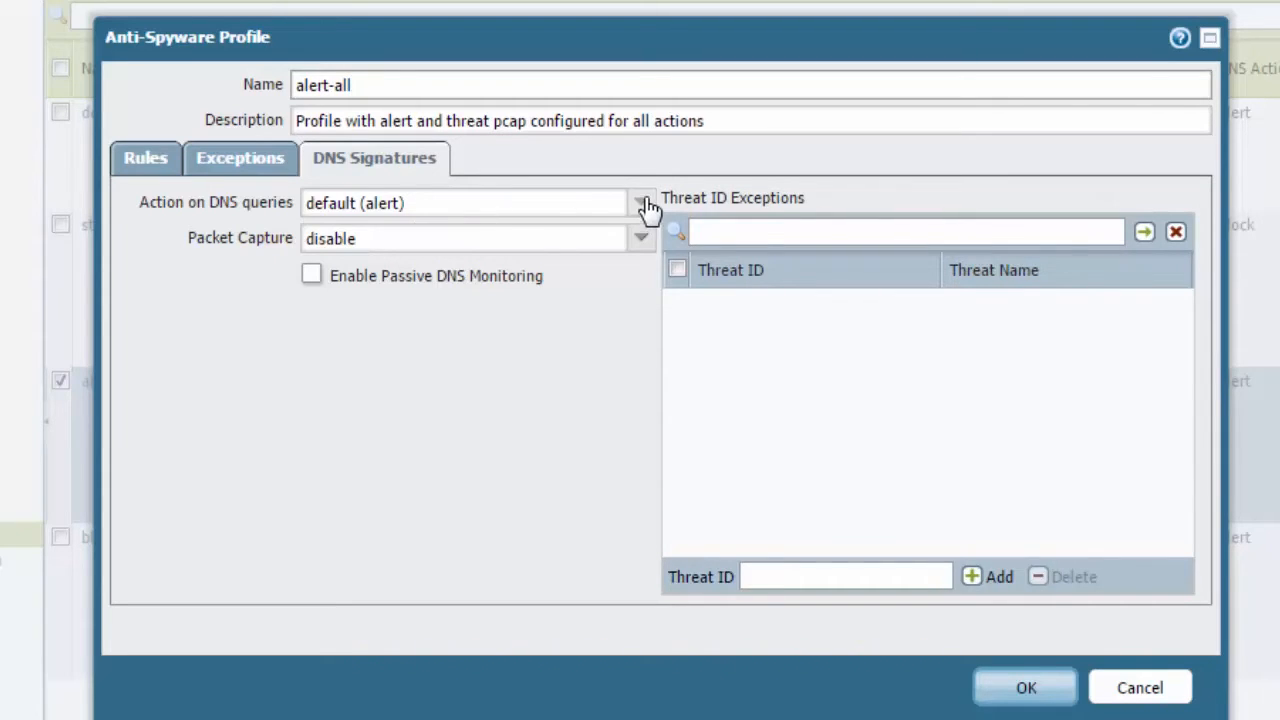
click(641, 203)
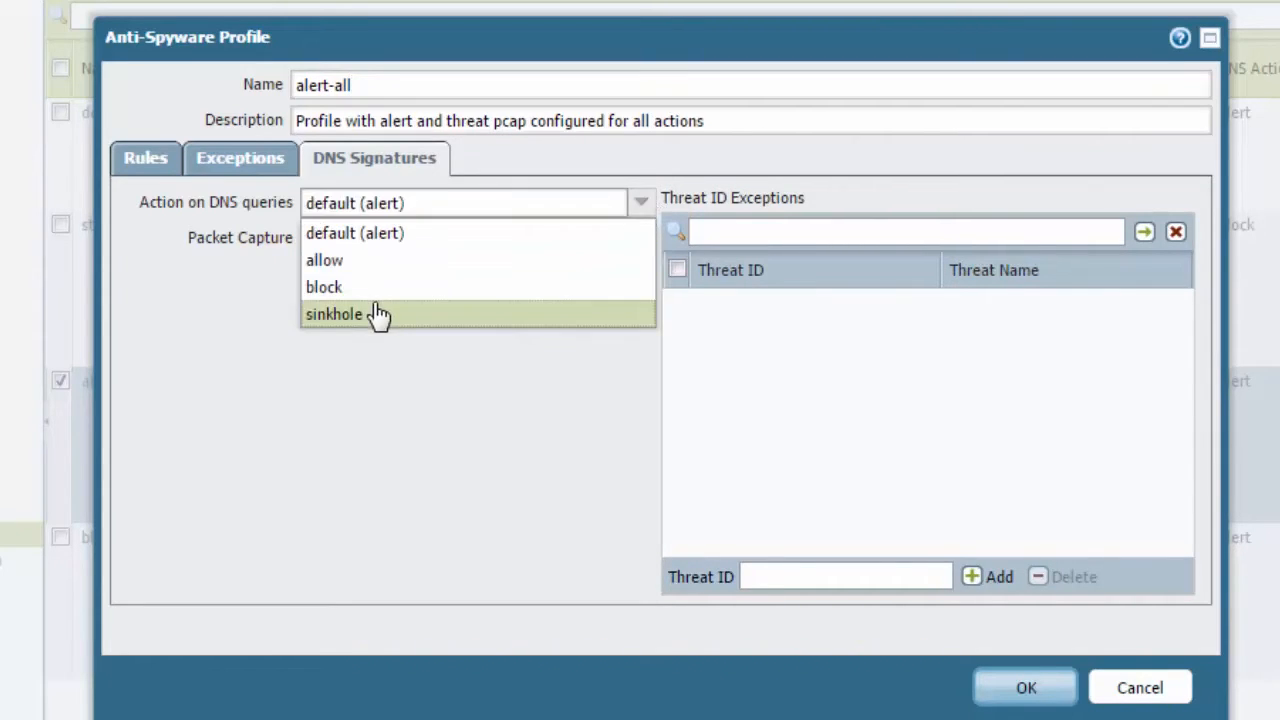
click(334, 314)
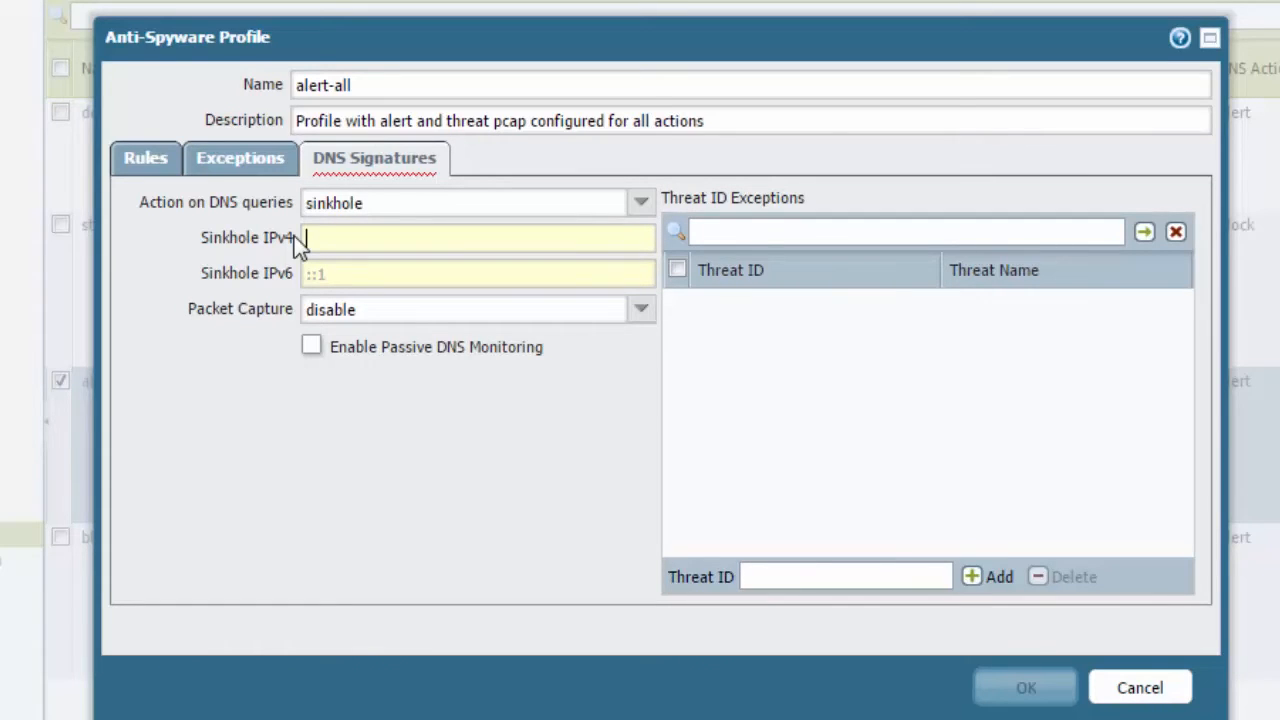
Enter sinkhole IPv4 1.1.1.1 and IPv6 ::1, then save the alert-all profile.
text(1.1.1.1)
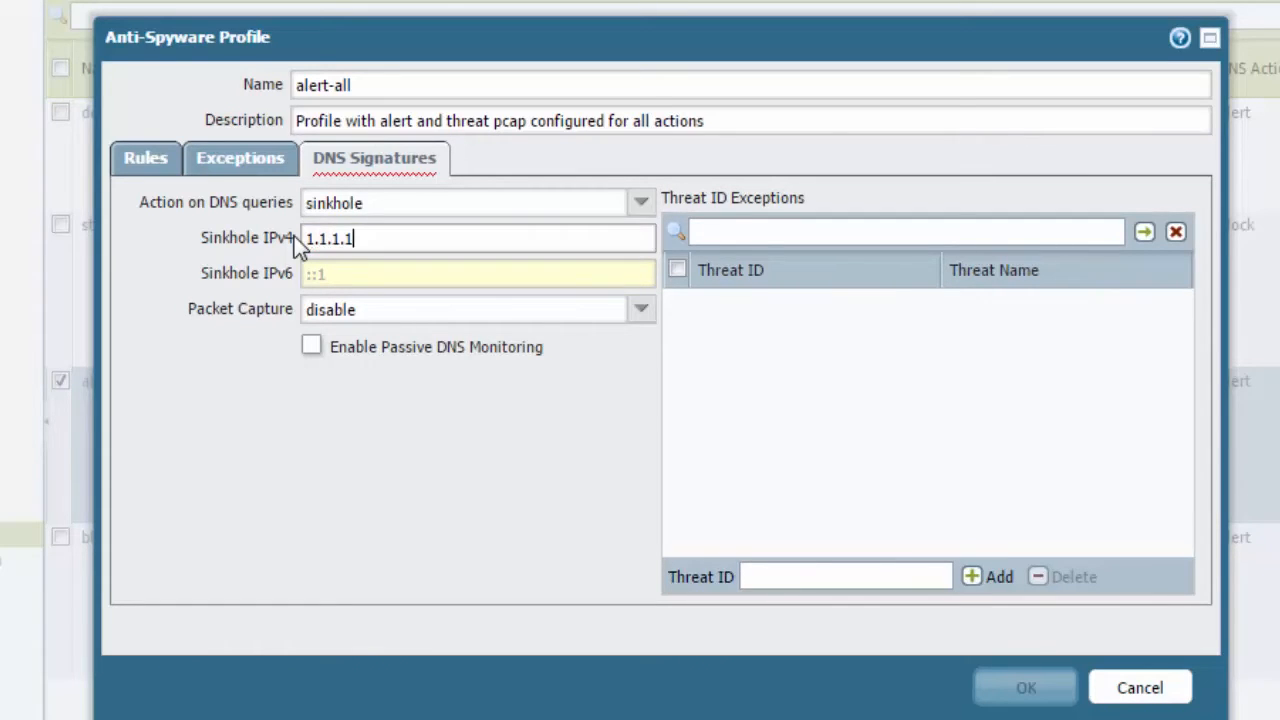
click(477, 273)
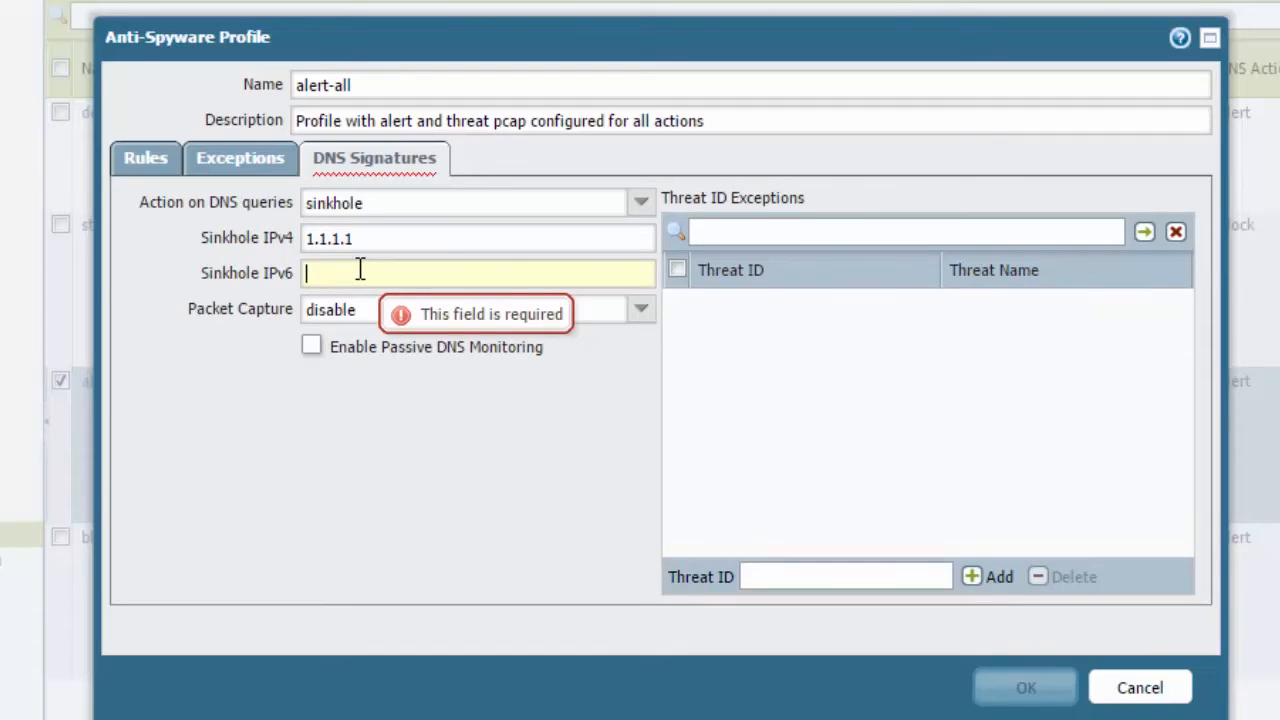
text(::1)
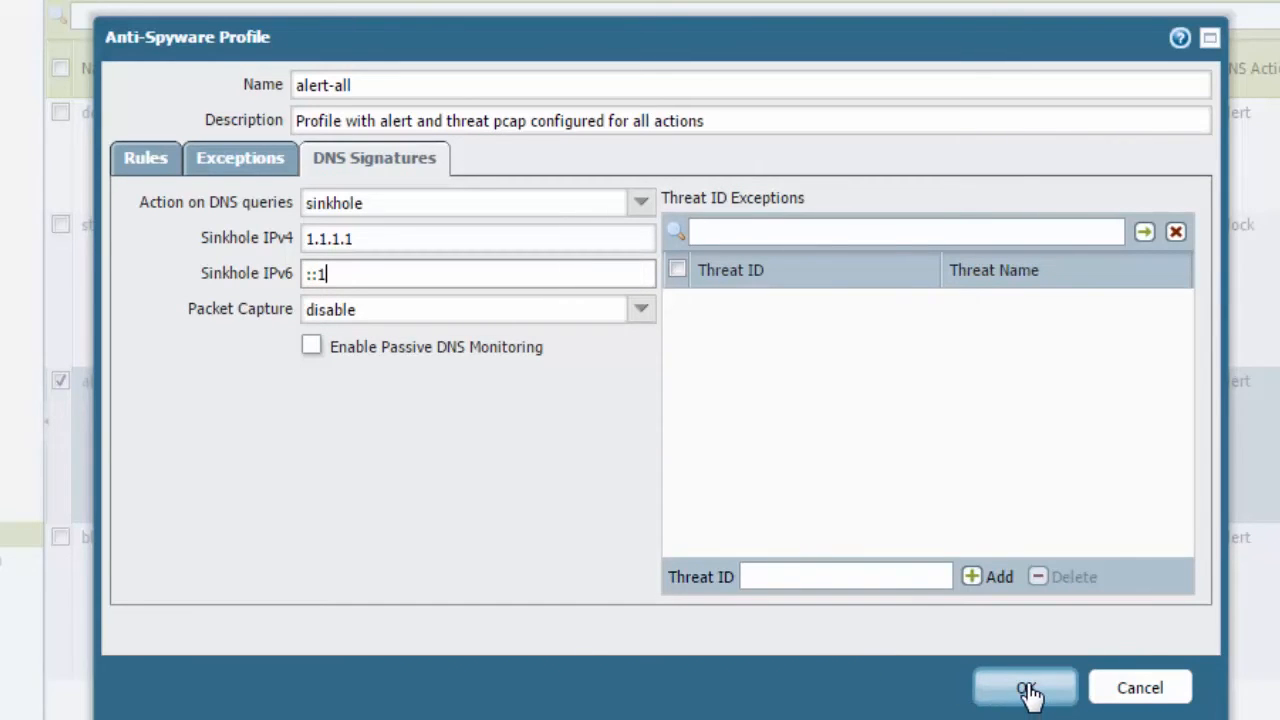
click(1024, 688)
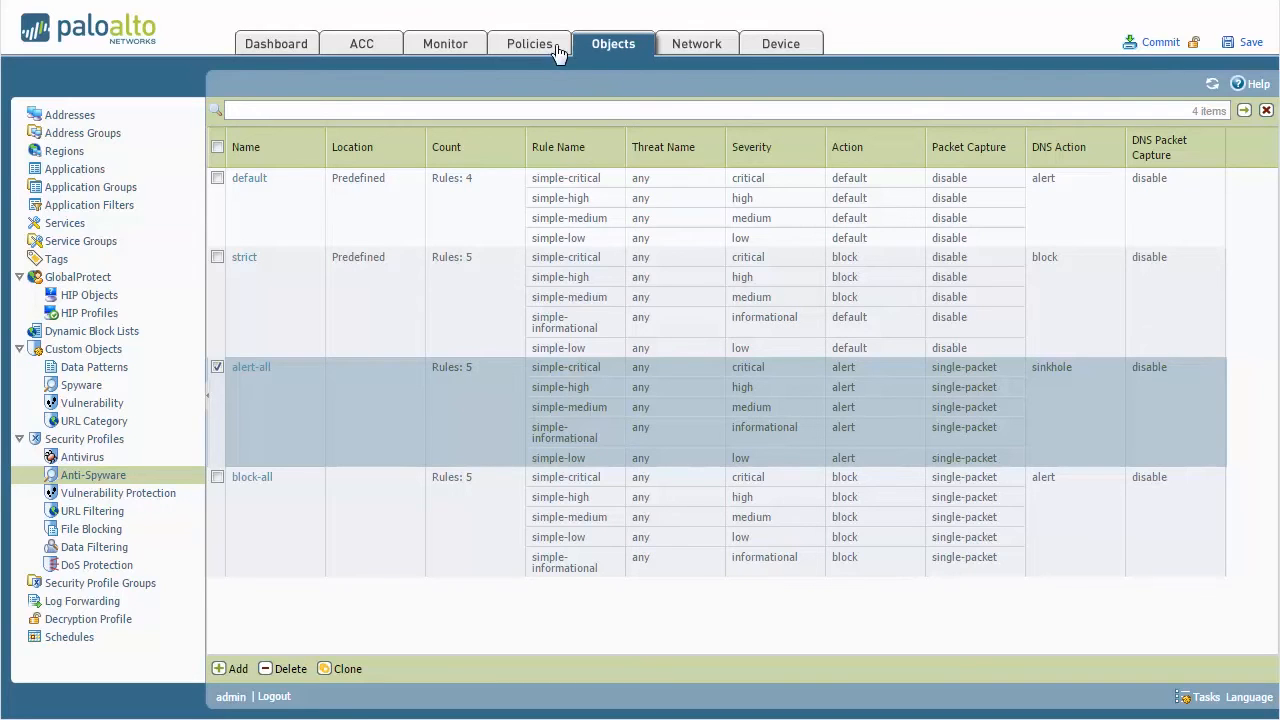
Open the trust-to-untrust rule from the Policies Security rulebase.
click(529, 43)
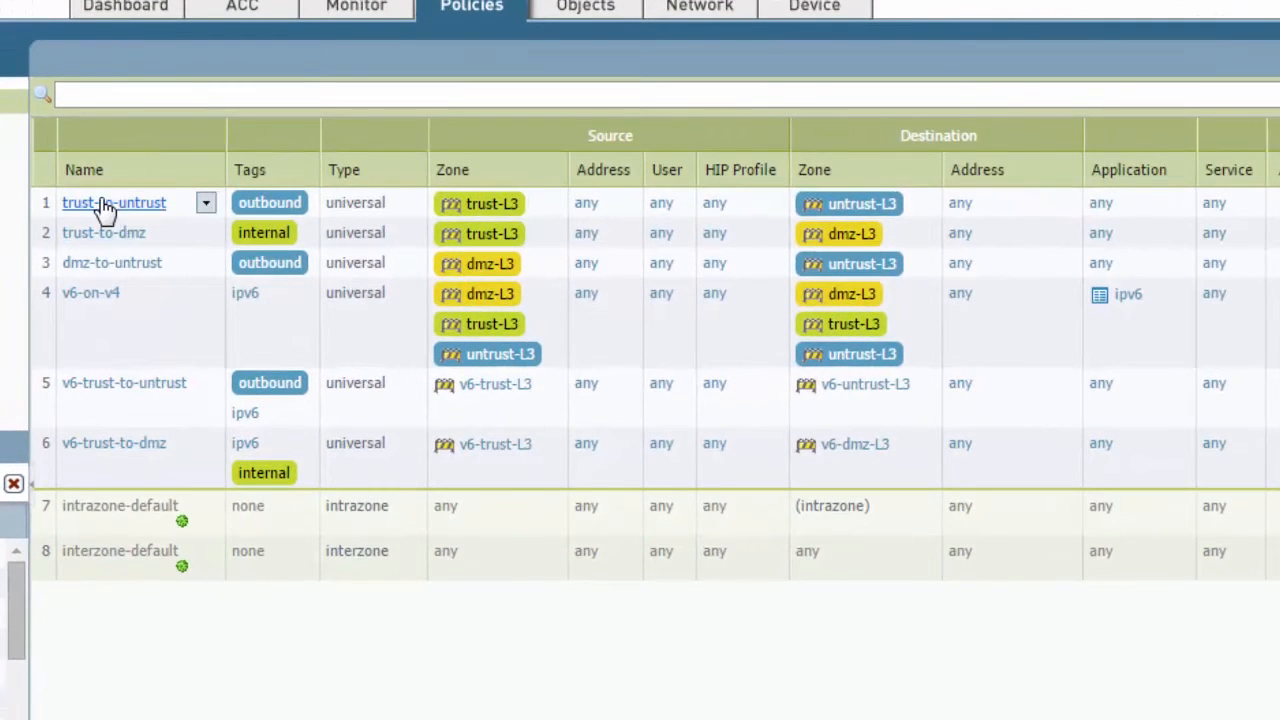
mouse_move(300, 202)
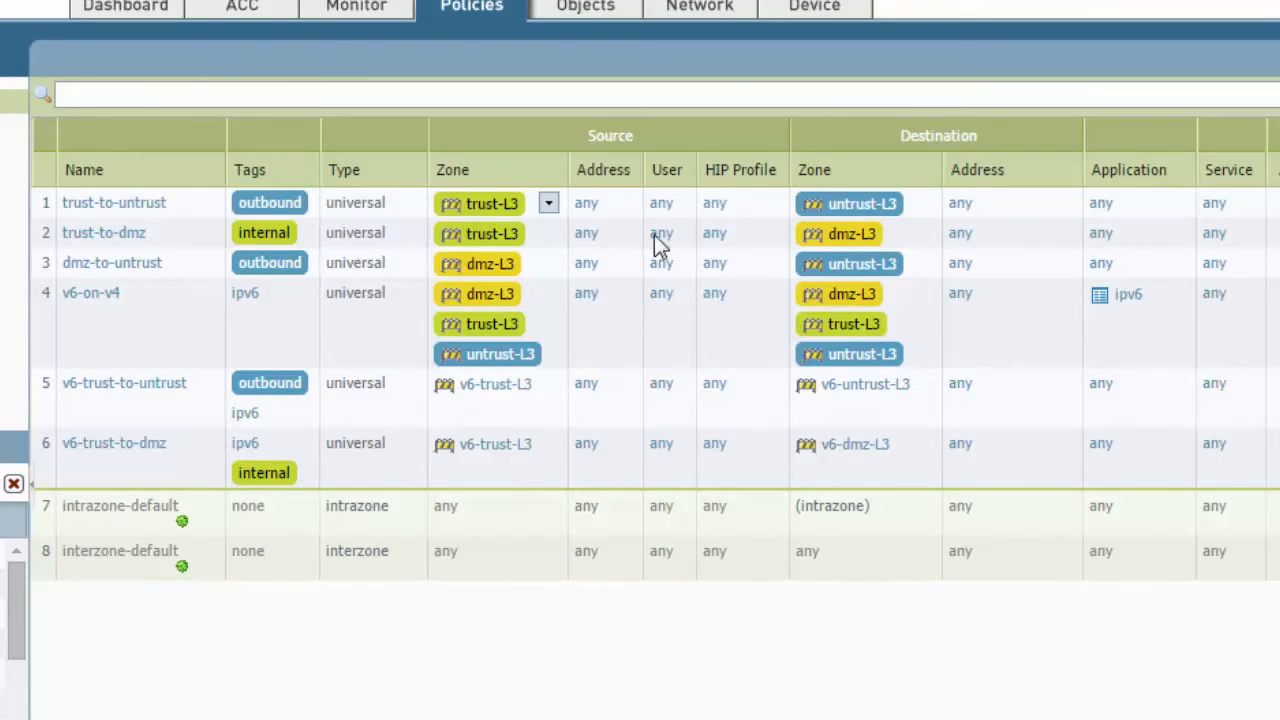
mouse_move(1145, 210)
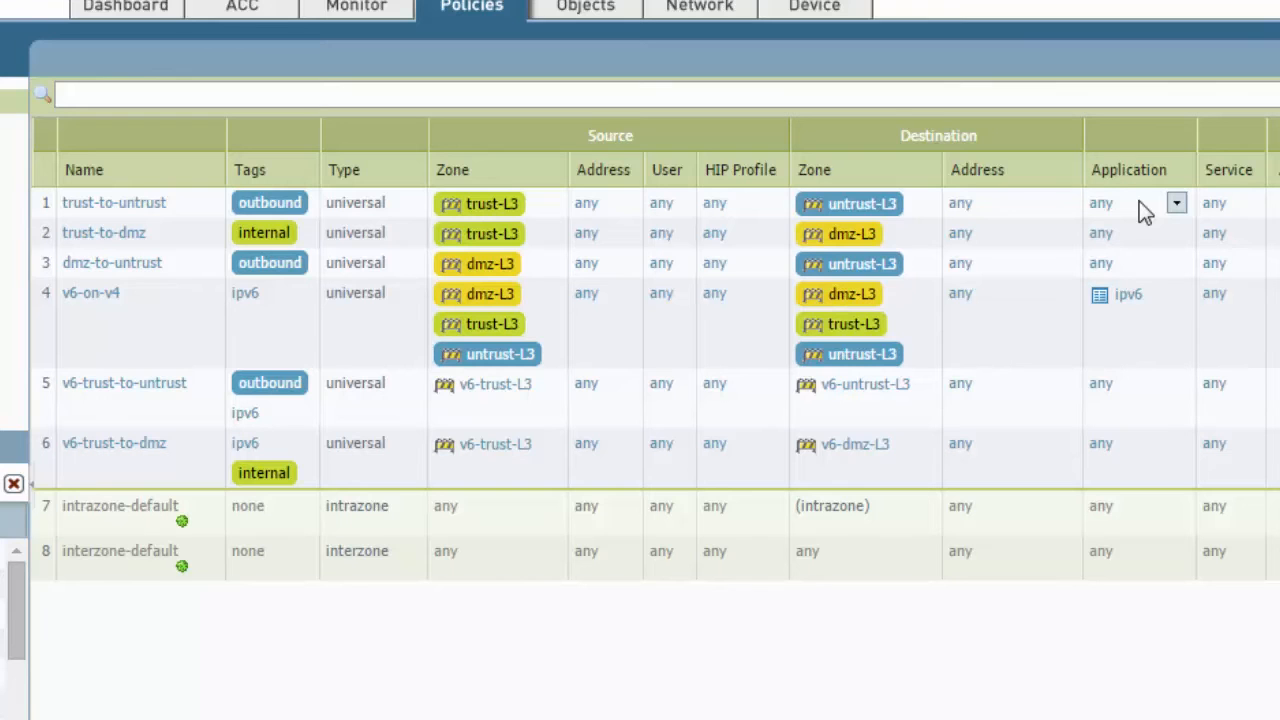
mouse_move(114, 203)
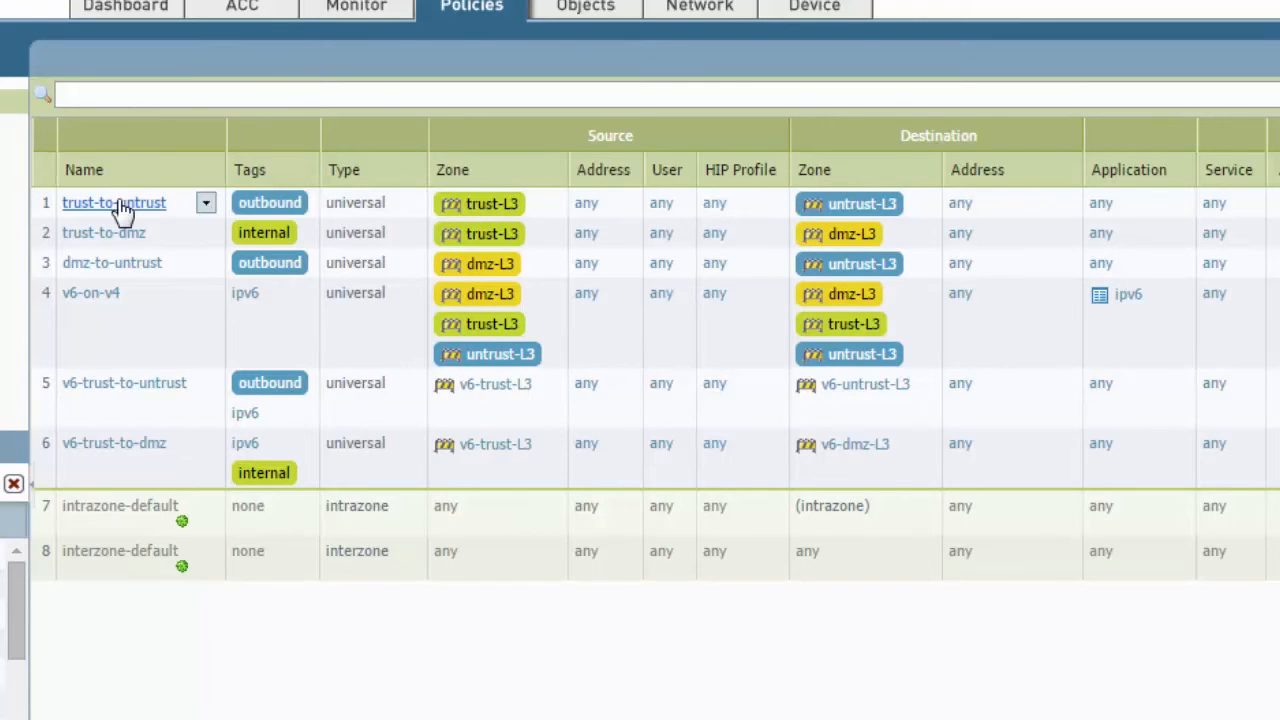
click(114, 202)
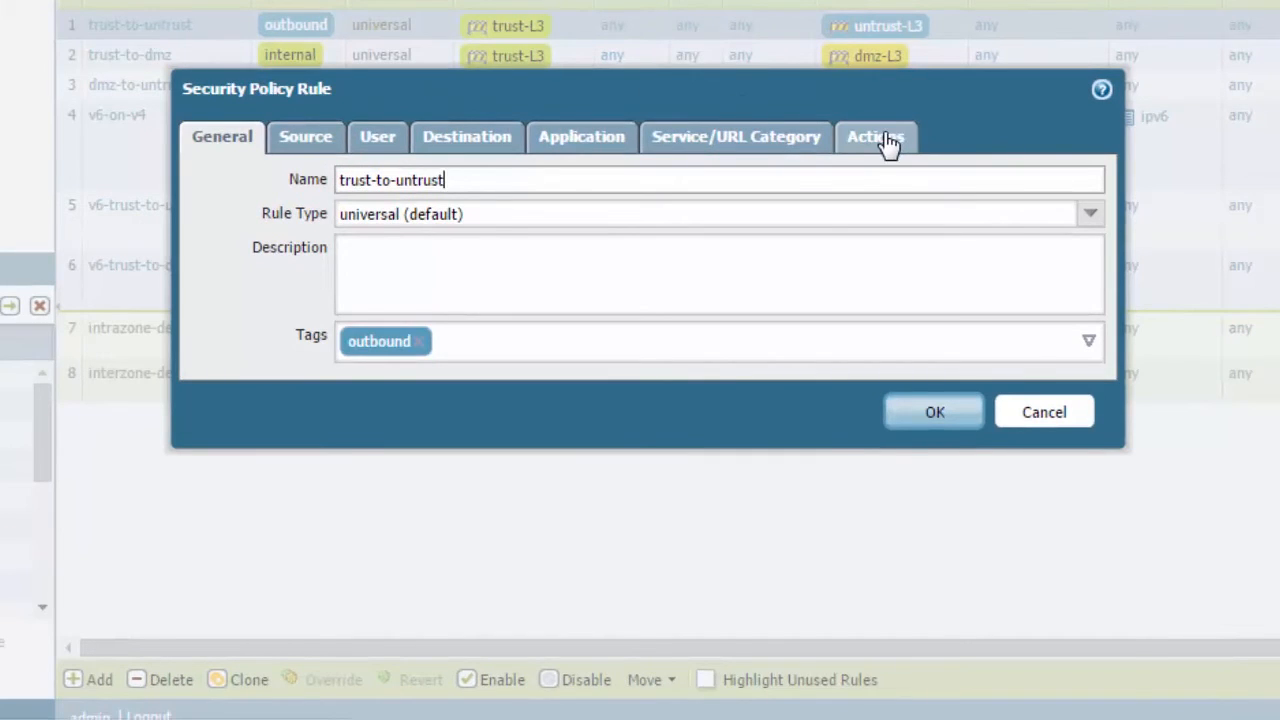
Check the rule's Actions with alert-all anti-spyware profile, then save trust-to-untrust.
click(875, 137)
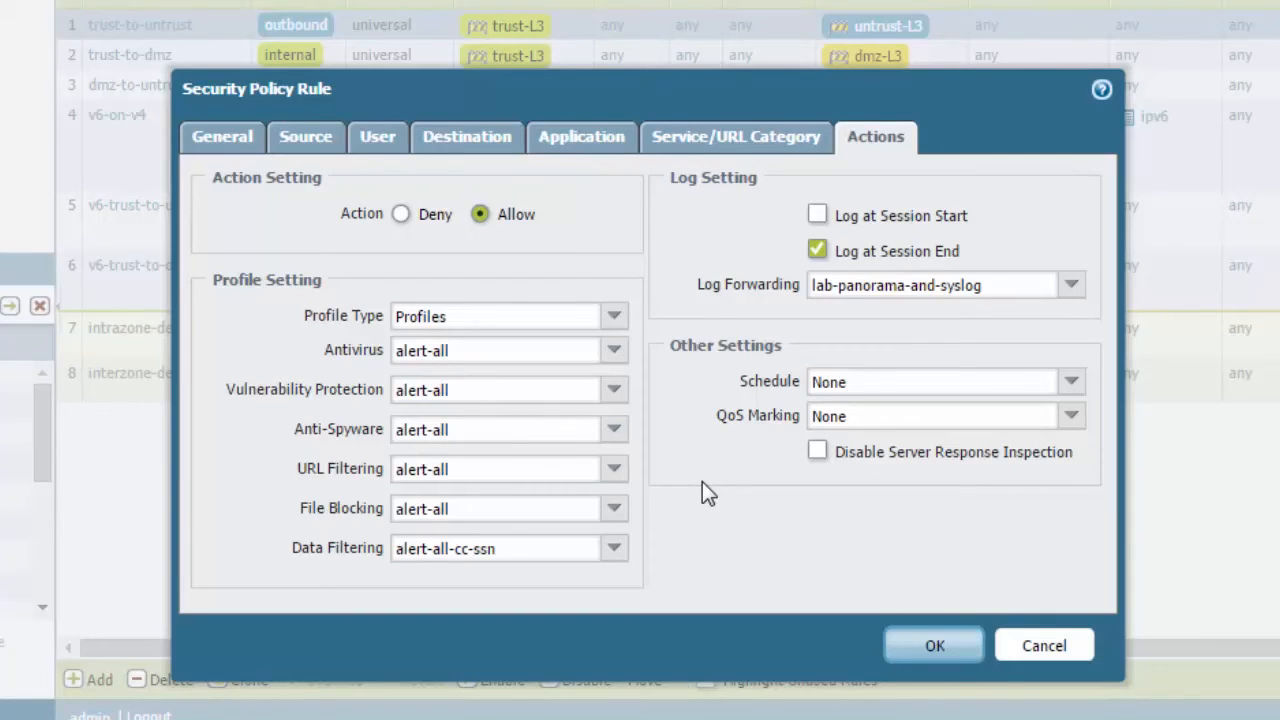
mouse_move(910, 610)
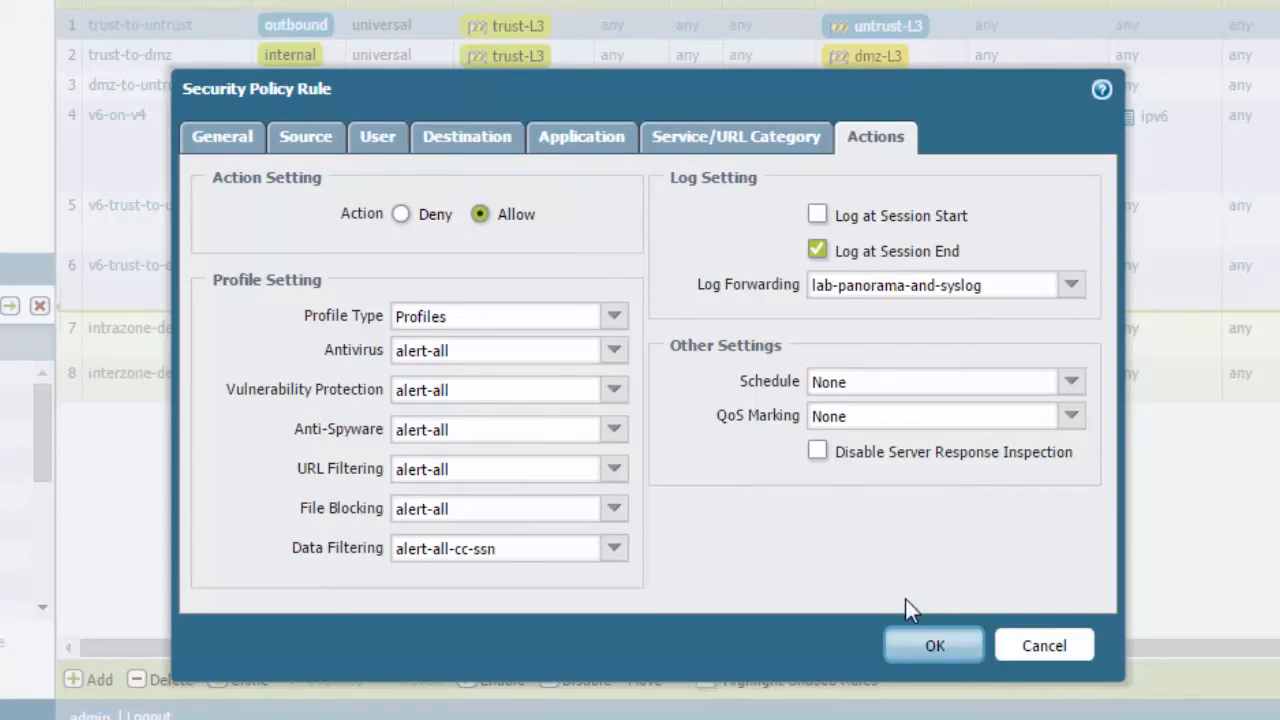
click(933, 645)
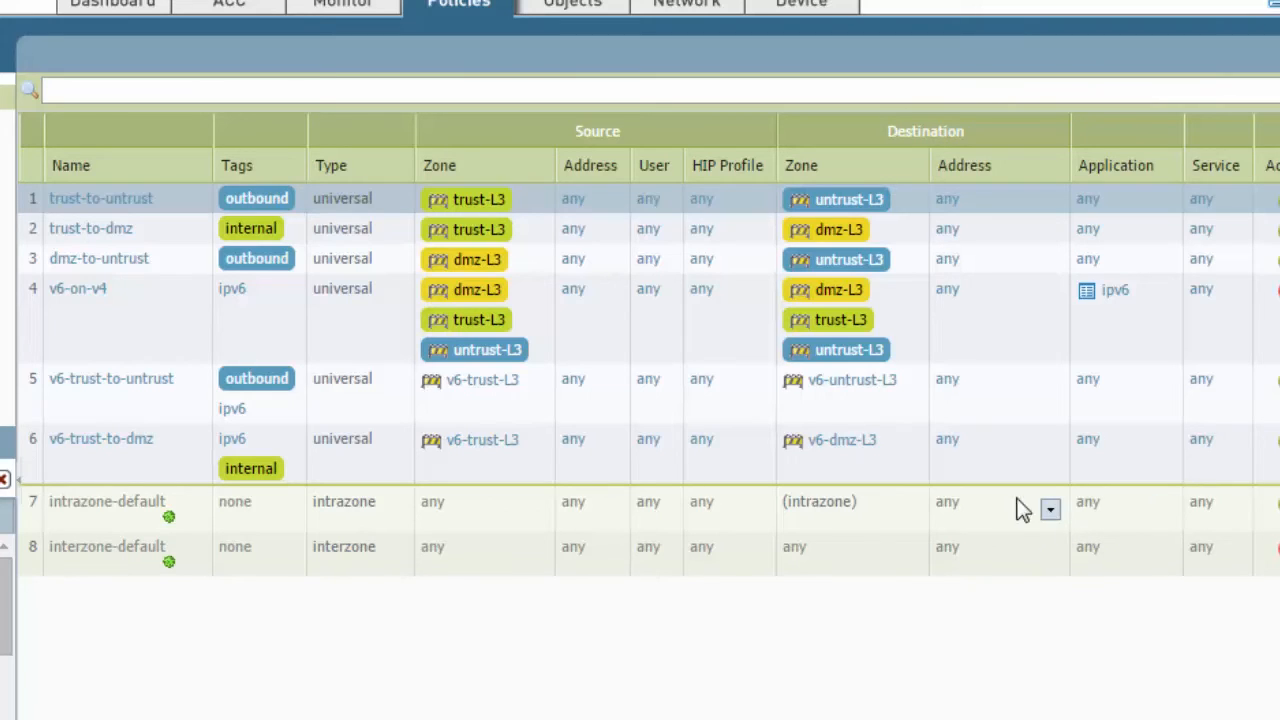
mouse_move(418, 207)
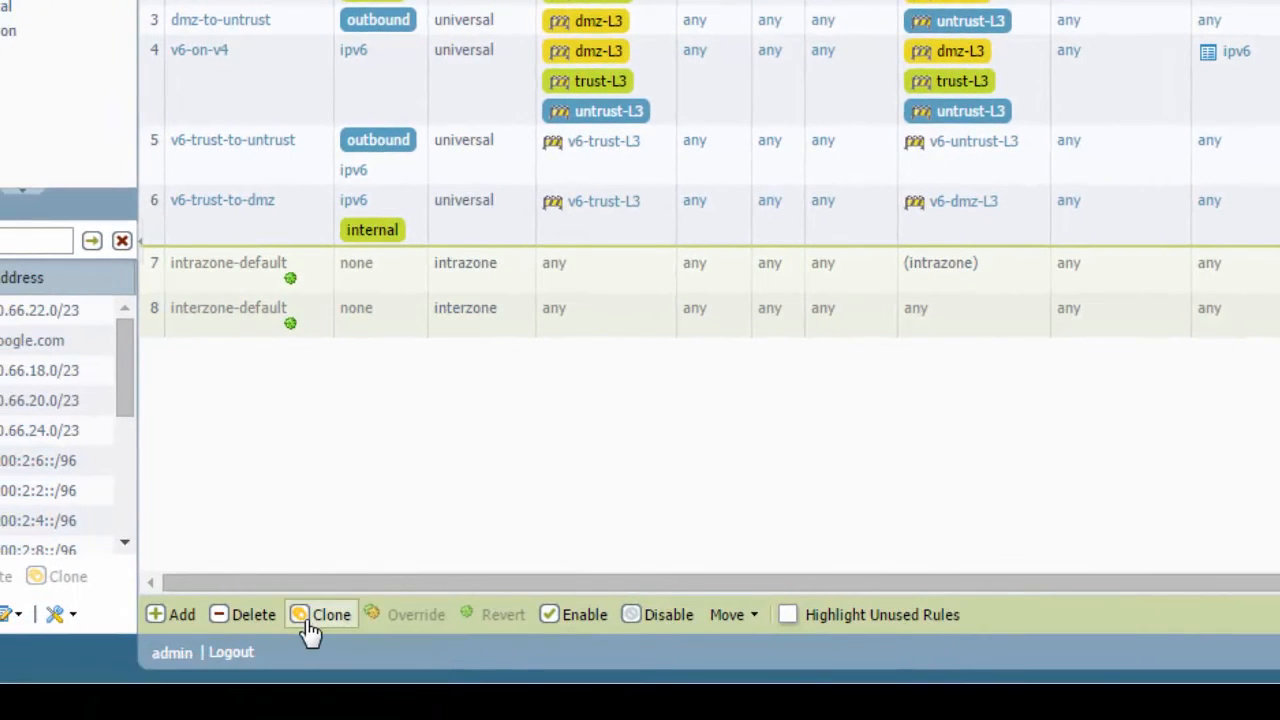
Clone trust-to-untrust and select the new rule1 at the top of the list.
click(331, 614)
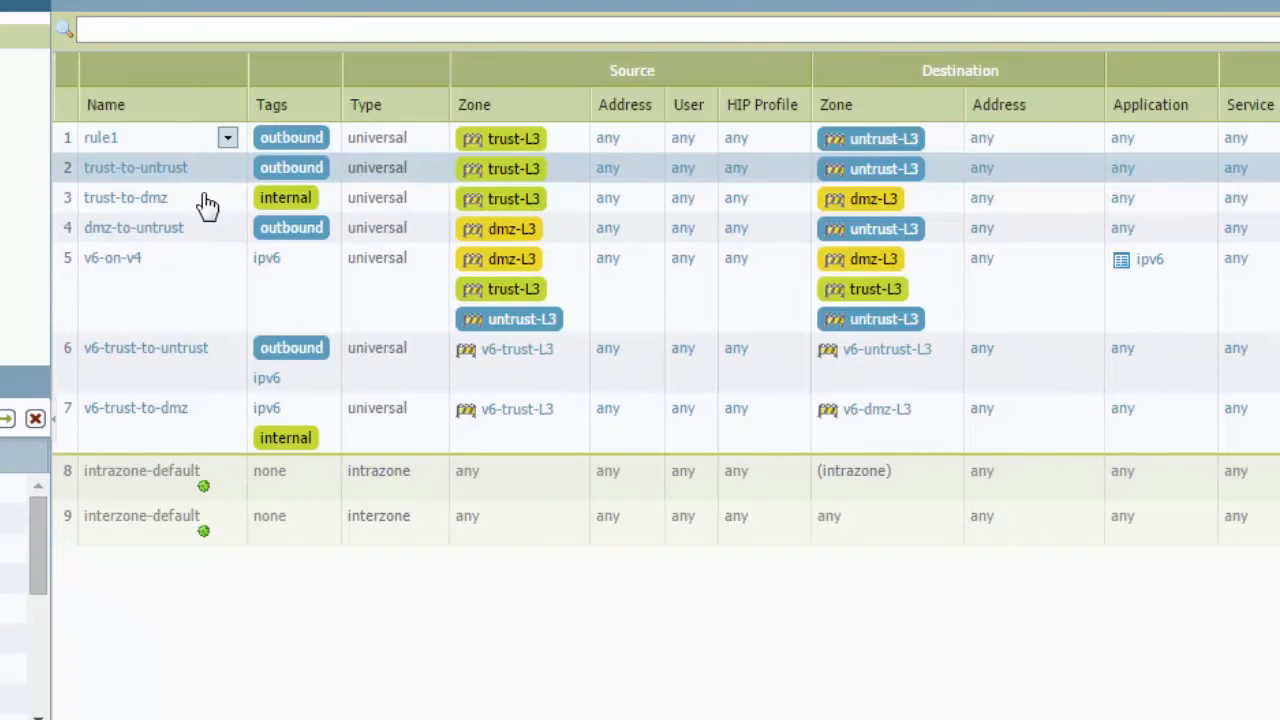
mouse_move(170, 145)
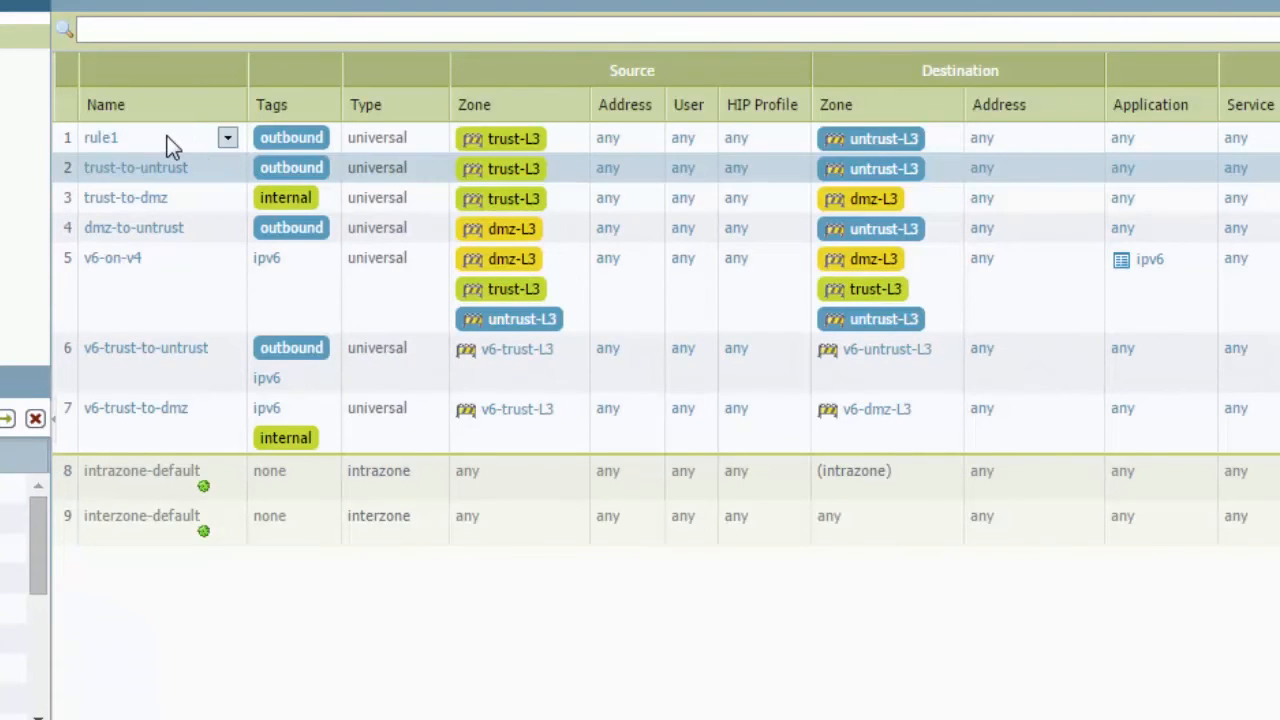
click(100, 137)
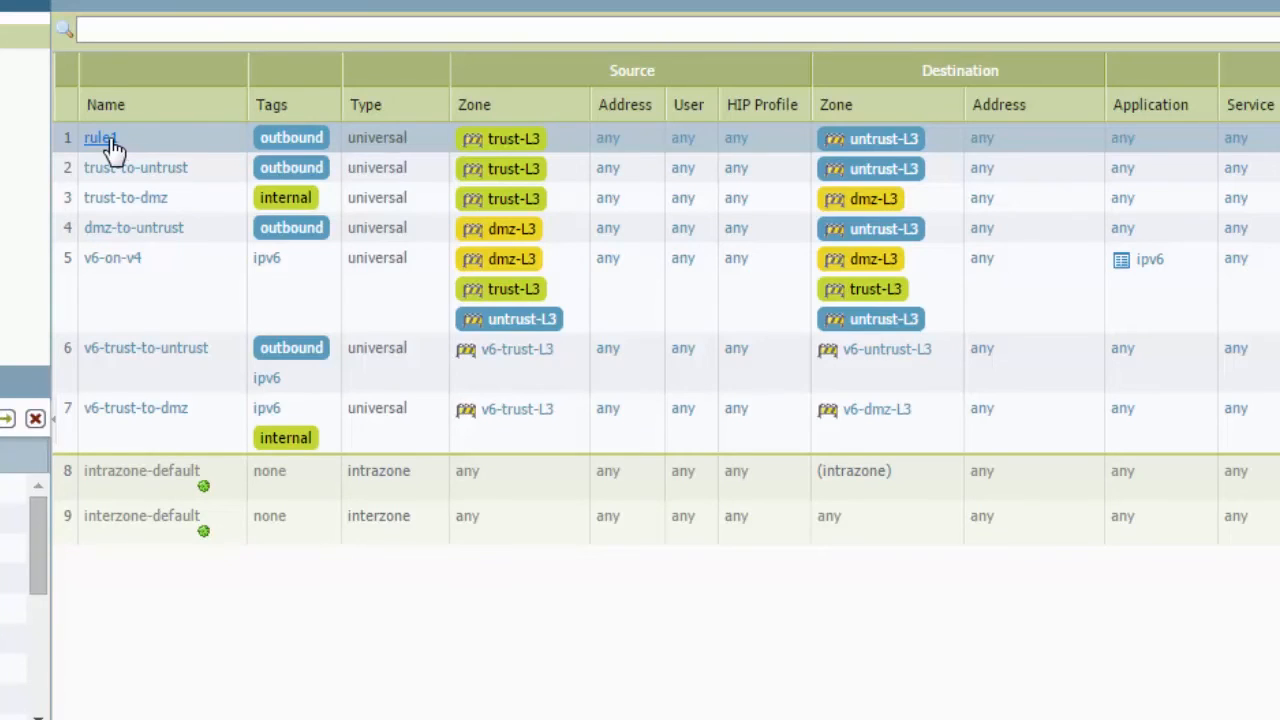
Rename rule1 to 'Block access to DNS Sinkhole' and view its Source tab.
click(98, 137)
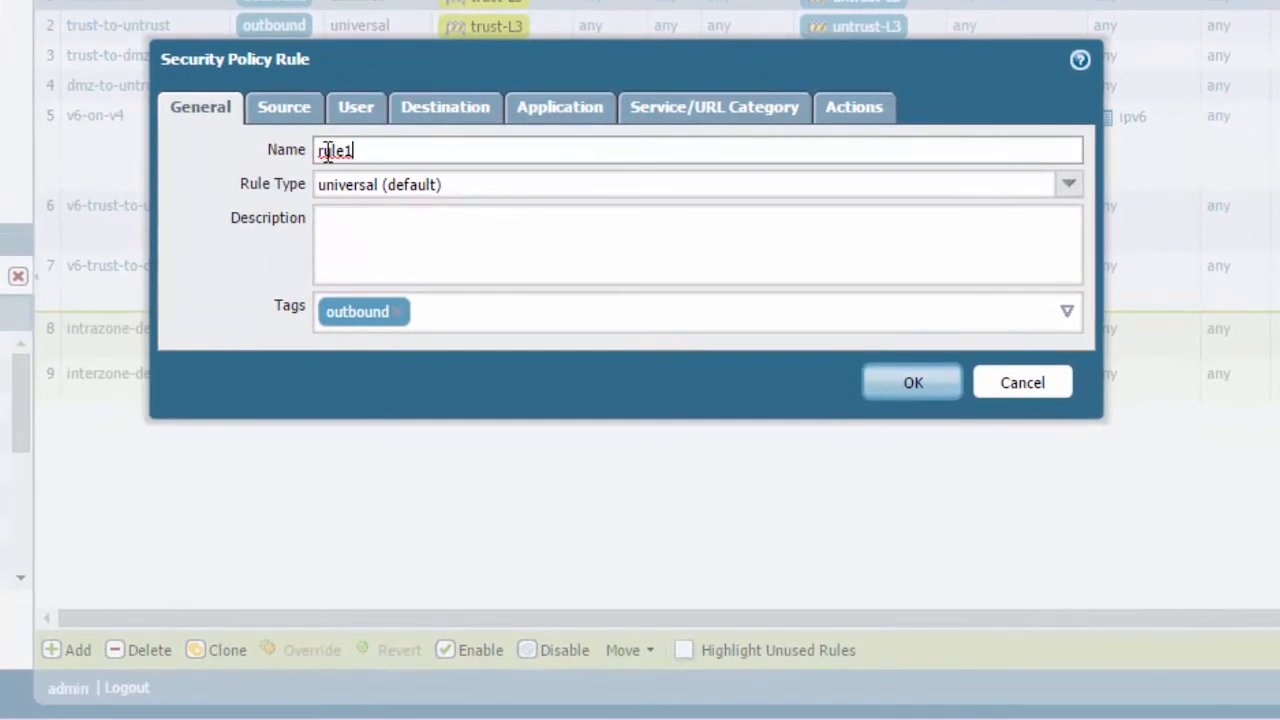
text(Block access)
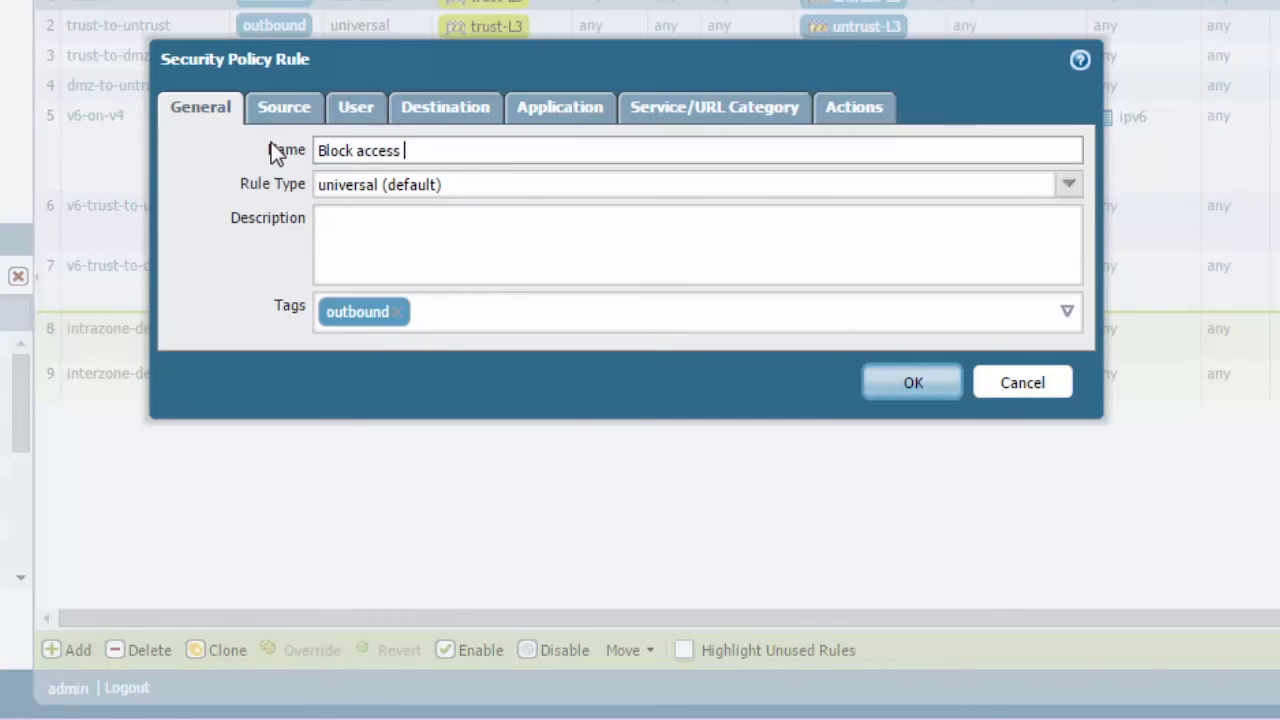
text(to)
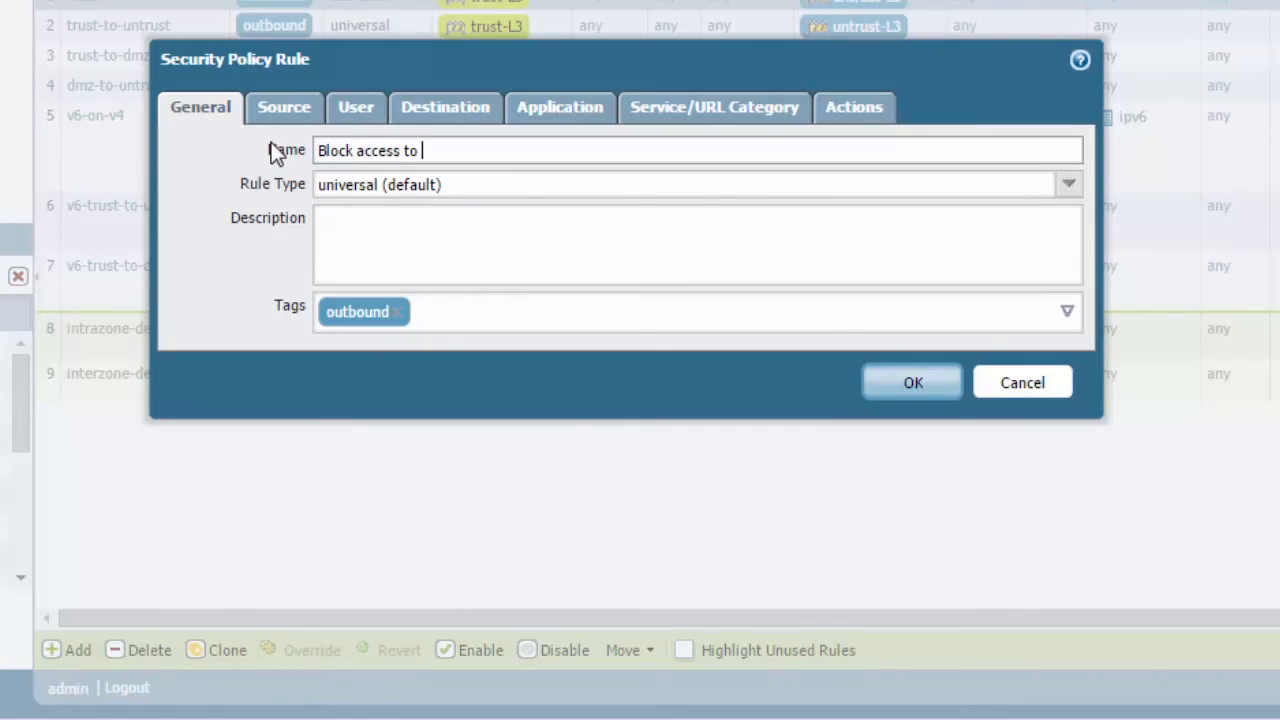
text(DNS)
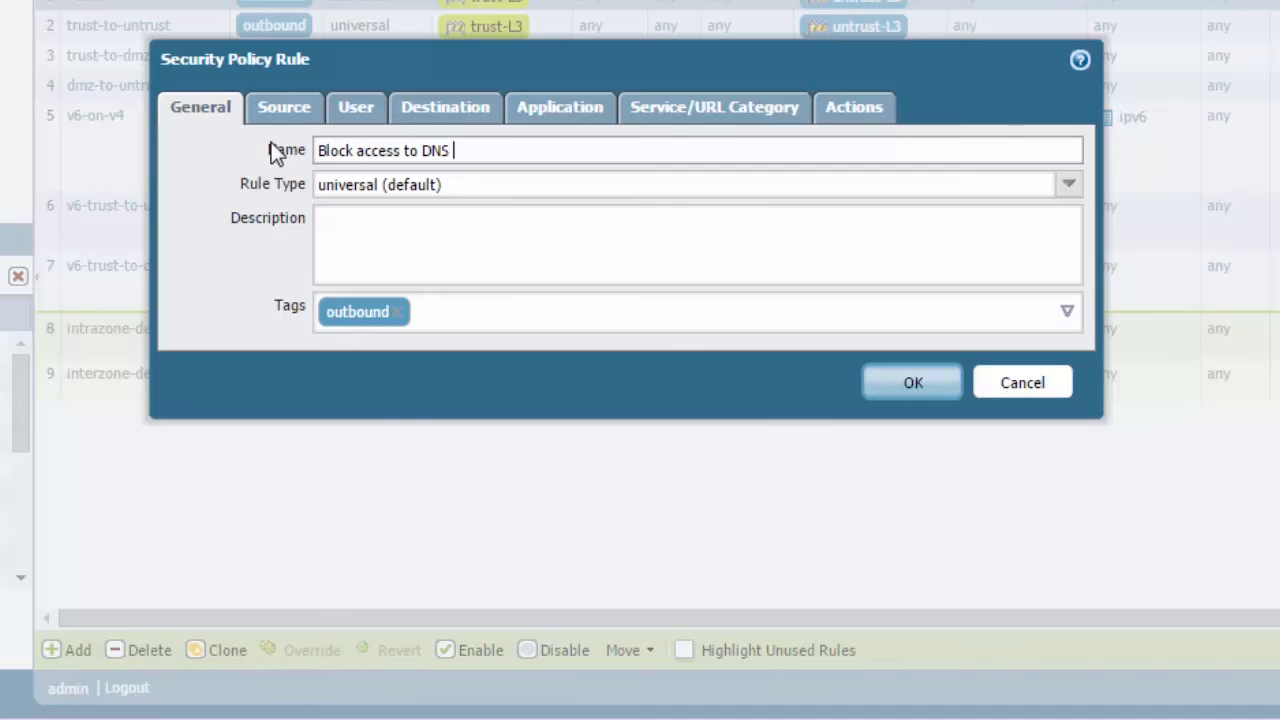
text(Sinkhole)
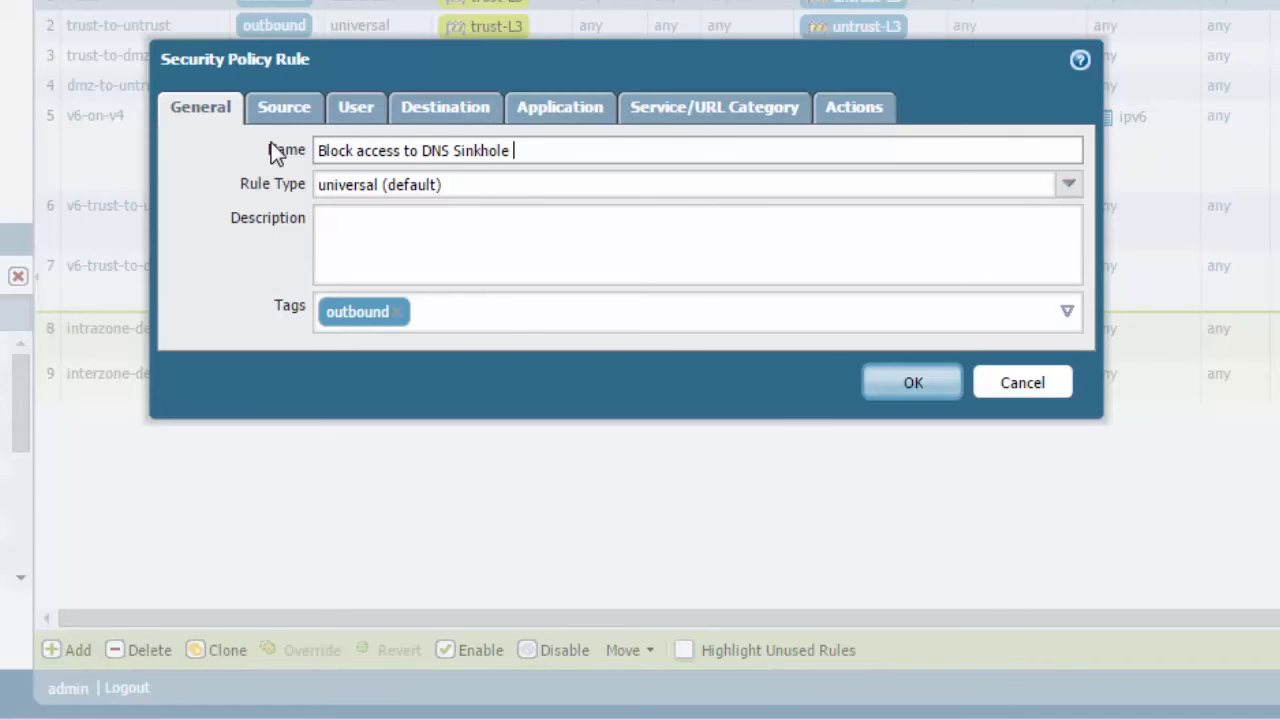
click(284, 107)
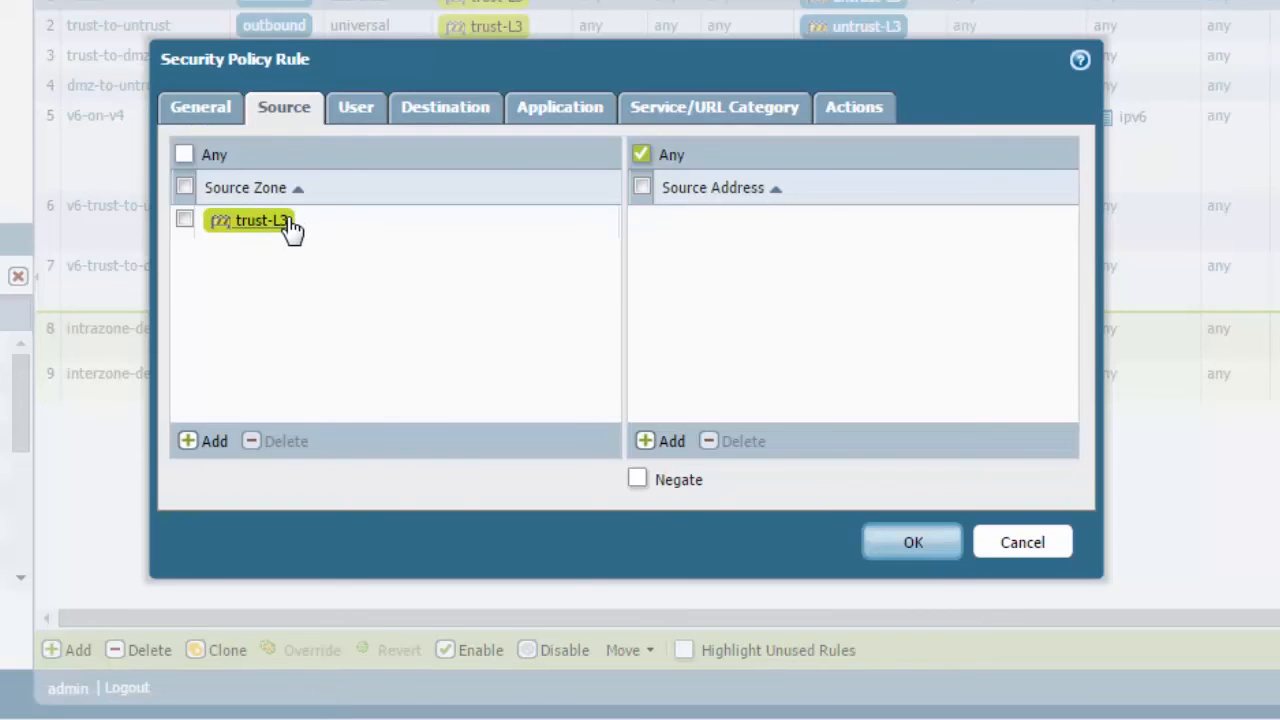
Add destination addresses 1.1.1.1/32 and ::1 on the rule's Destination tab.
click(445, 107)
text(1)
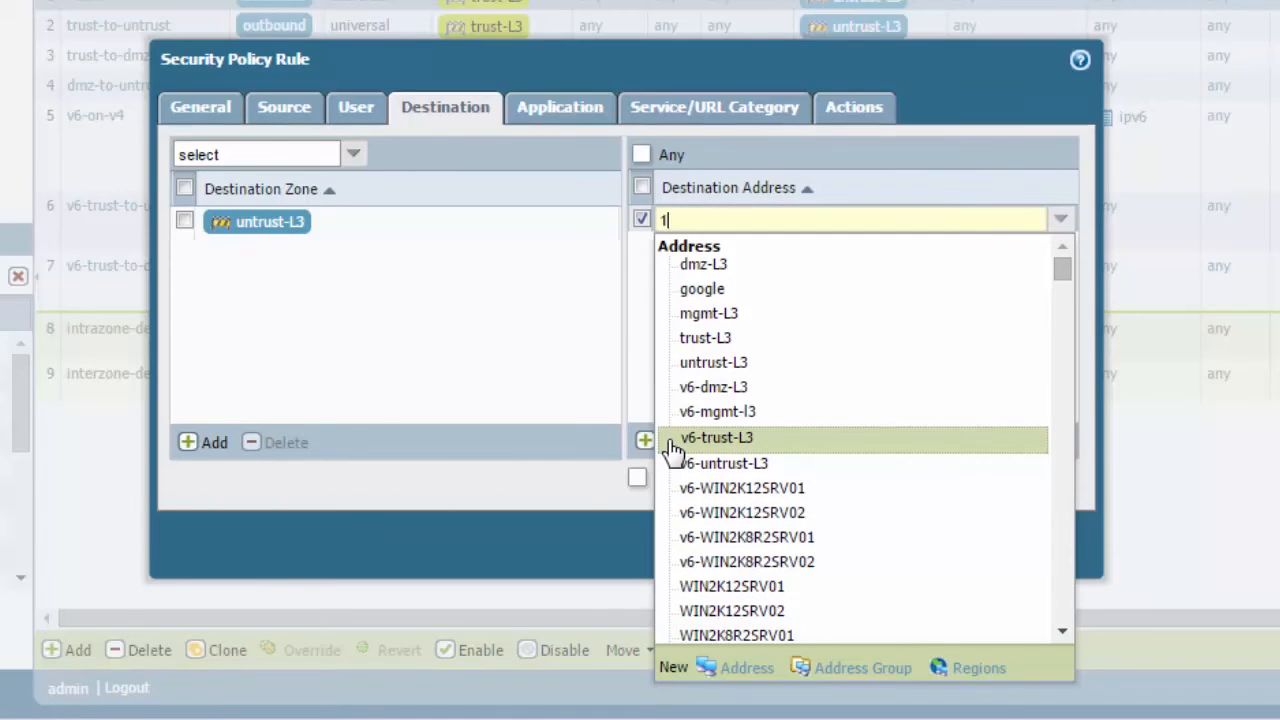
text(.1.1.1)
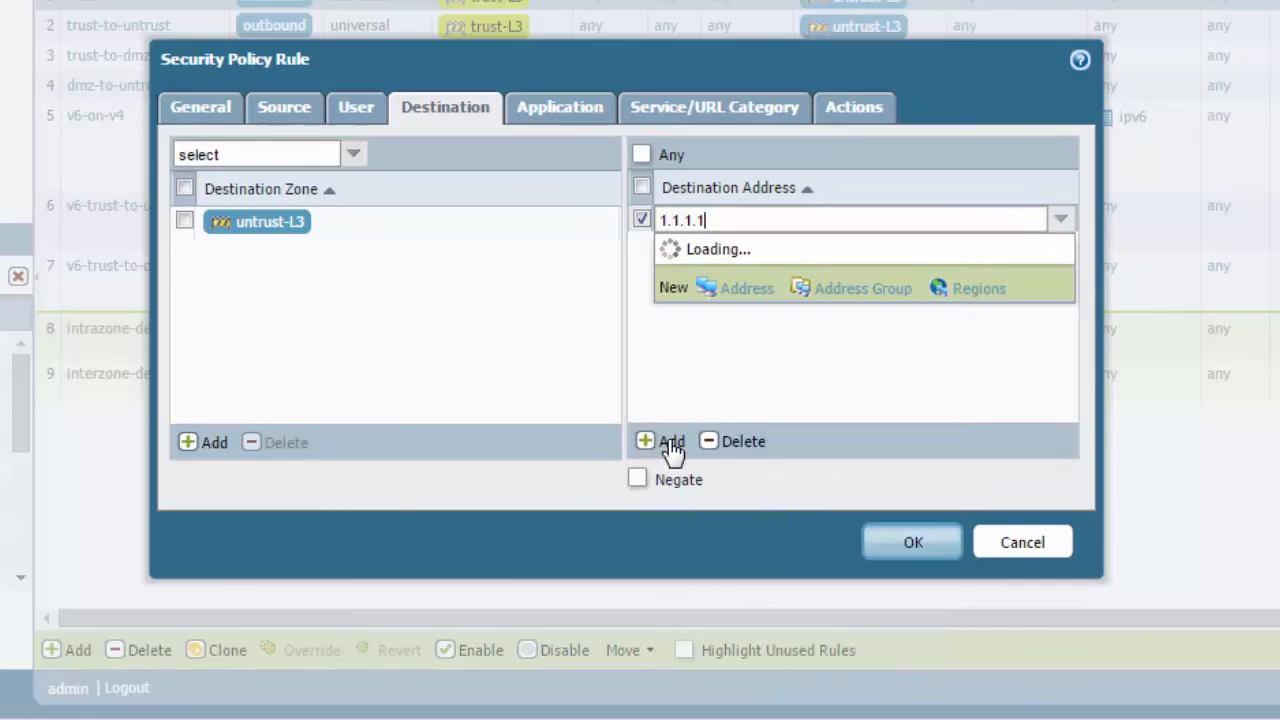
text(/32)
text(::1)
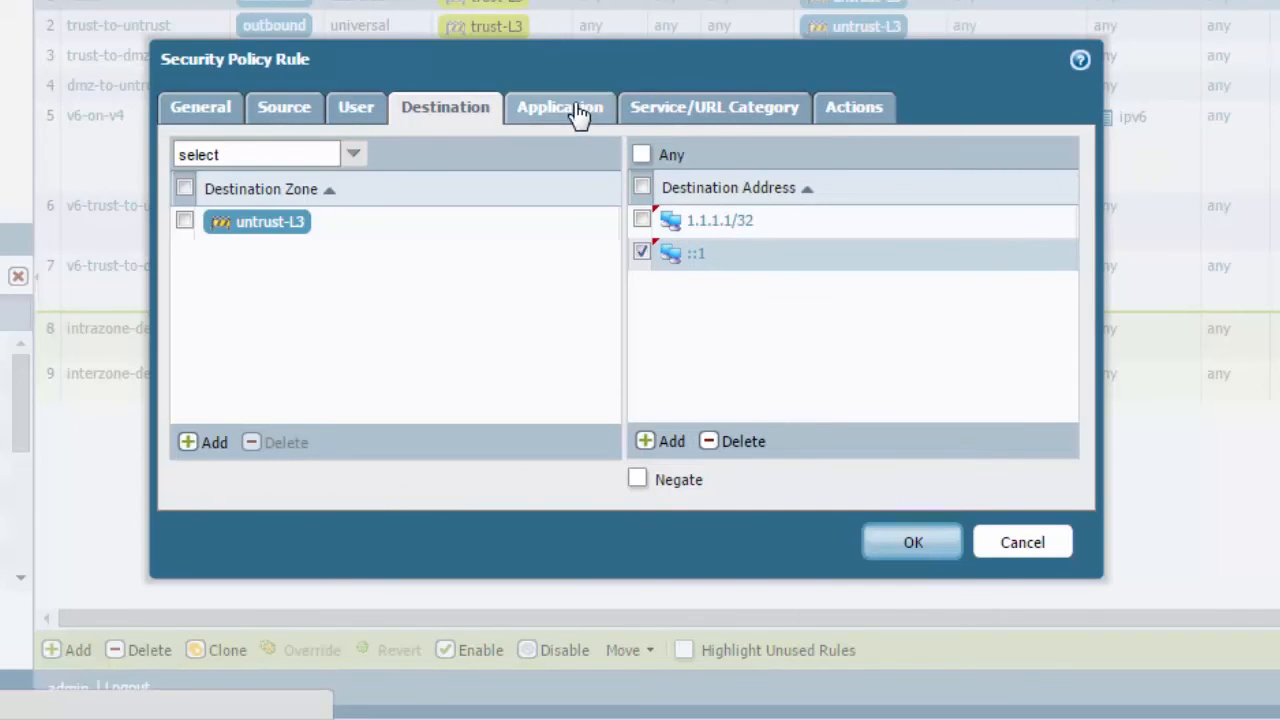
Keep any application, then review application-default service and any URL category.
click(560, 107)
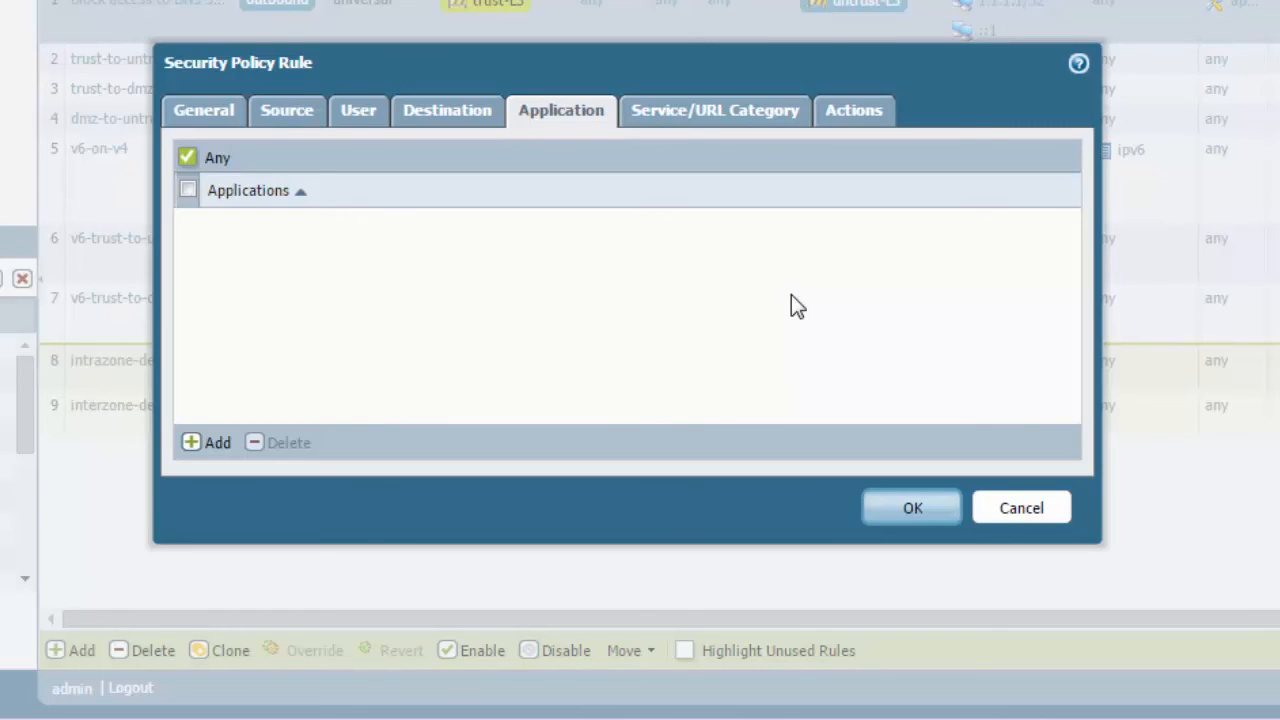
mouse_move(779, 284)
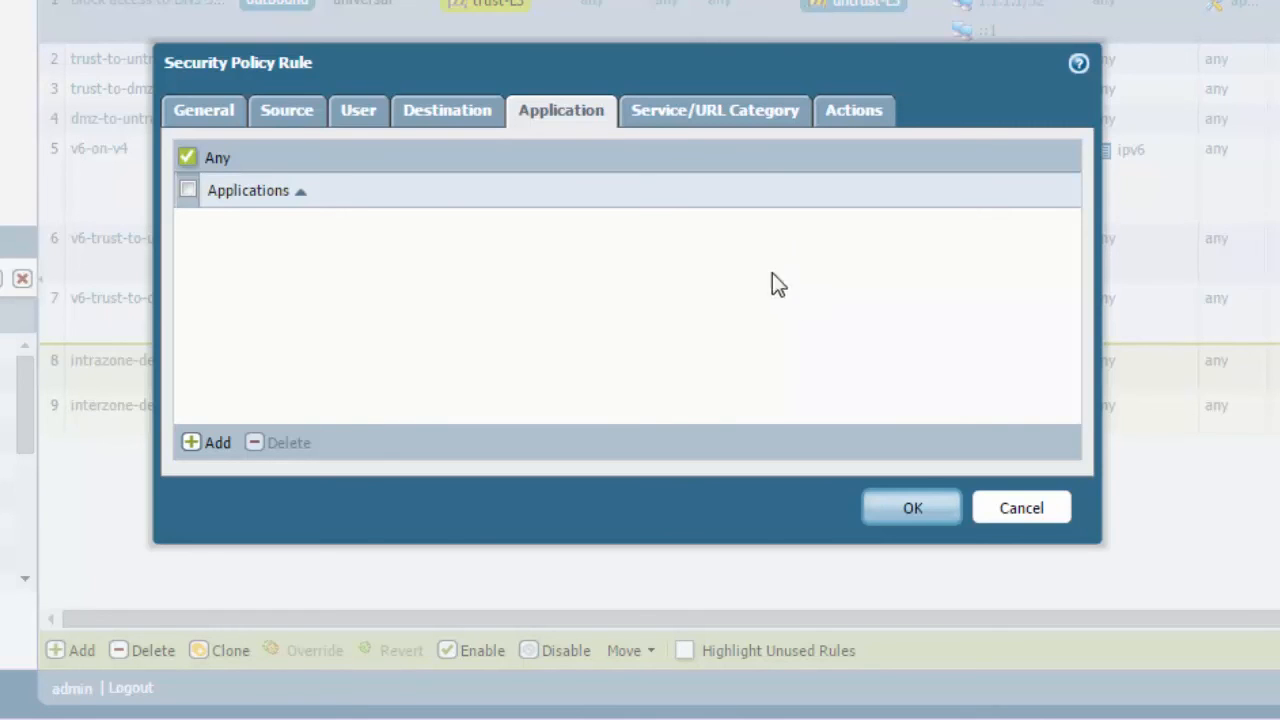
click(714, 110)
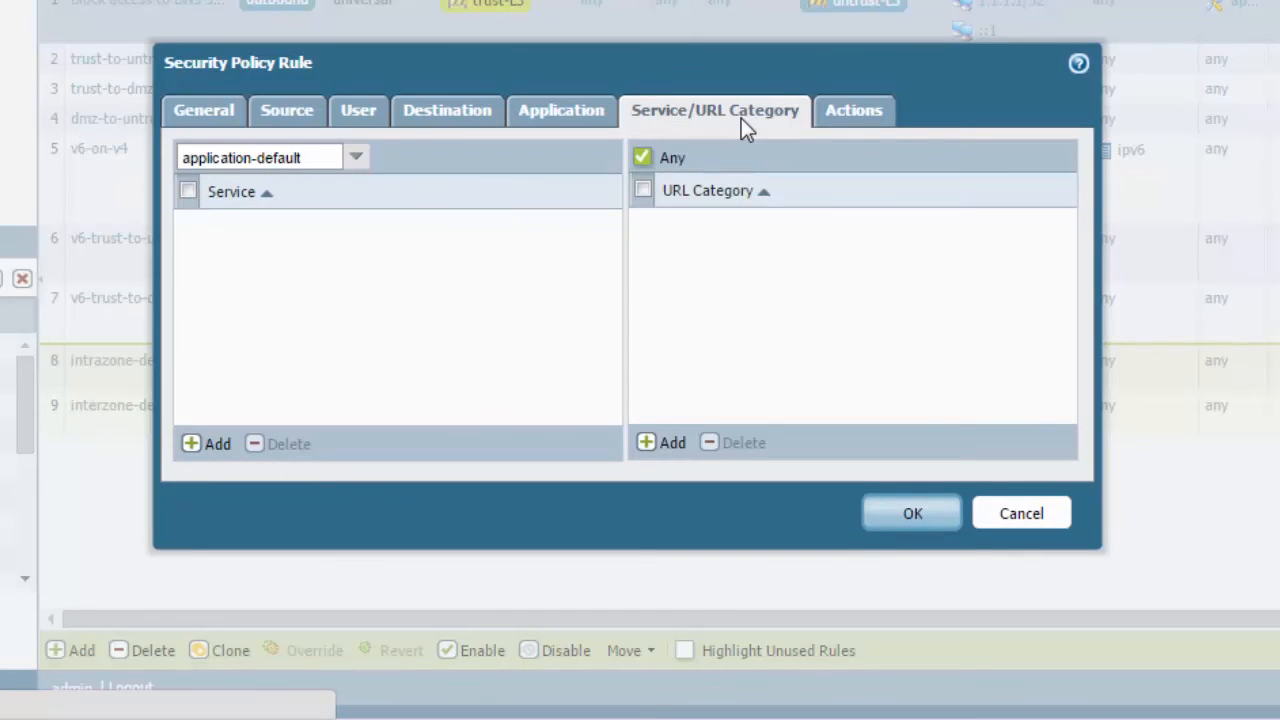
mouse_move(222, 433)
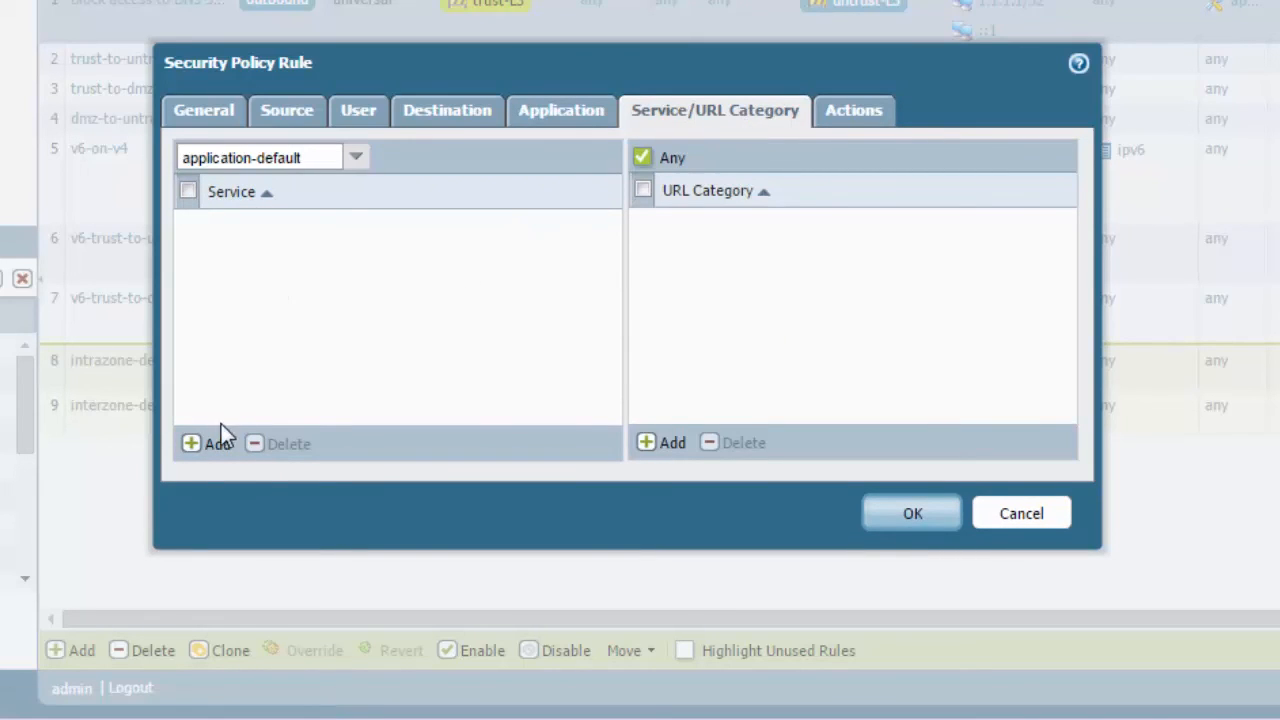
click(217, 443)
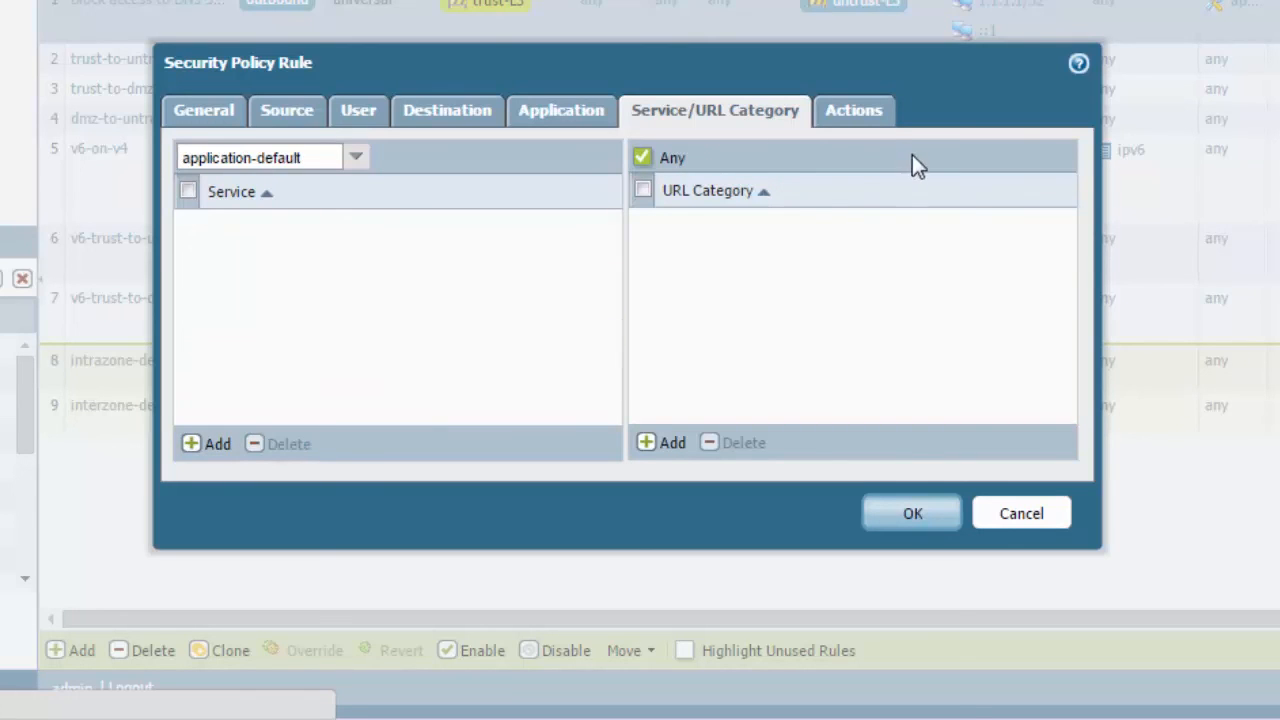
Set the Block access to DNS Sinkhole rule's action to Deny and save it.
click(853, 110)
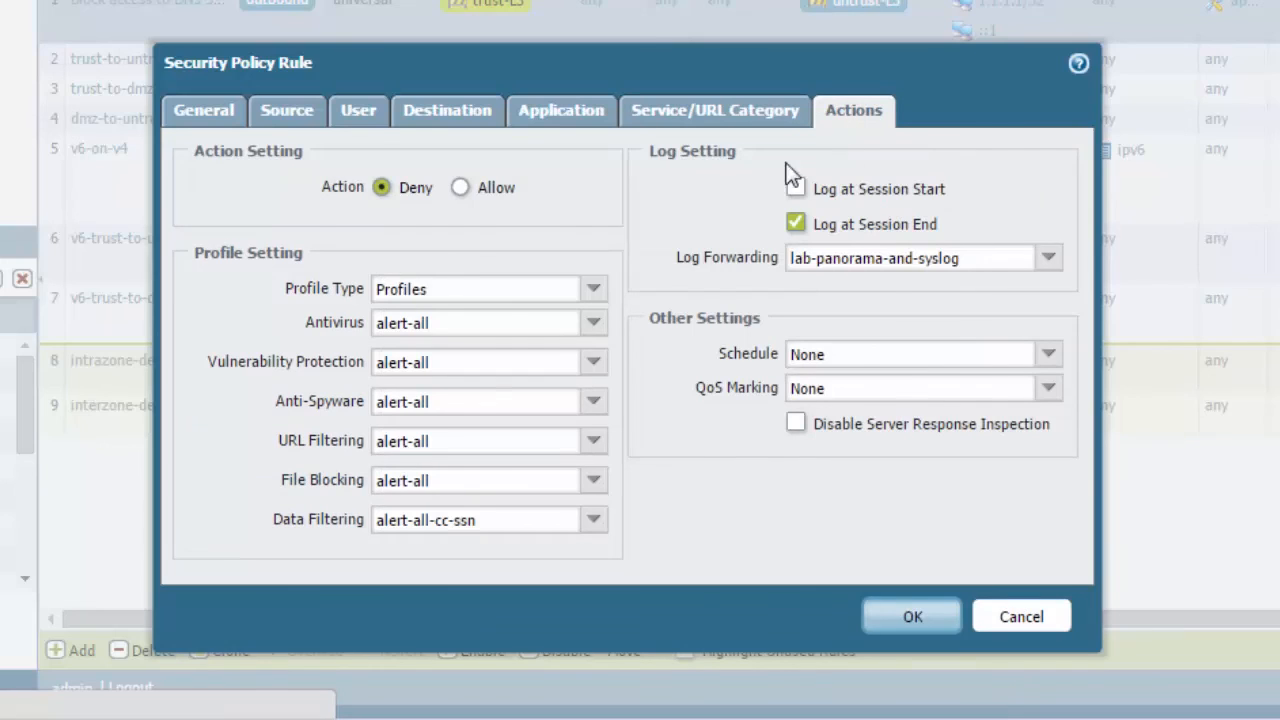
click(795, 188)
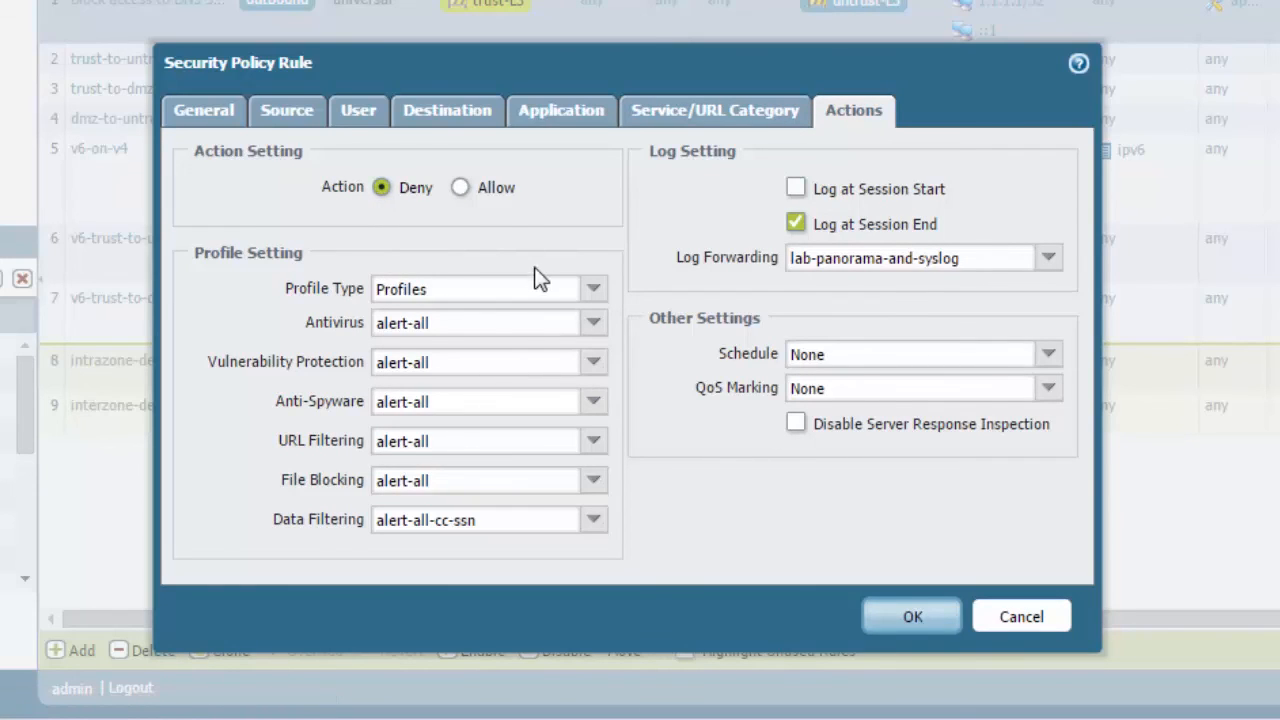
mouse_move(588, 598)
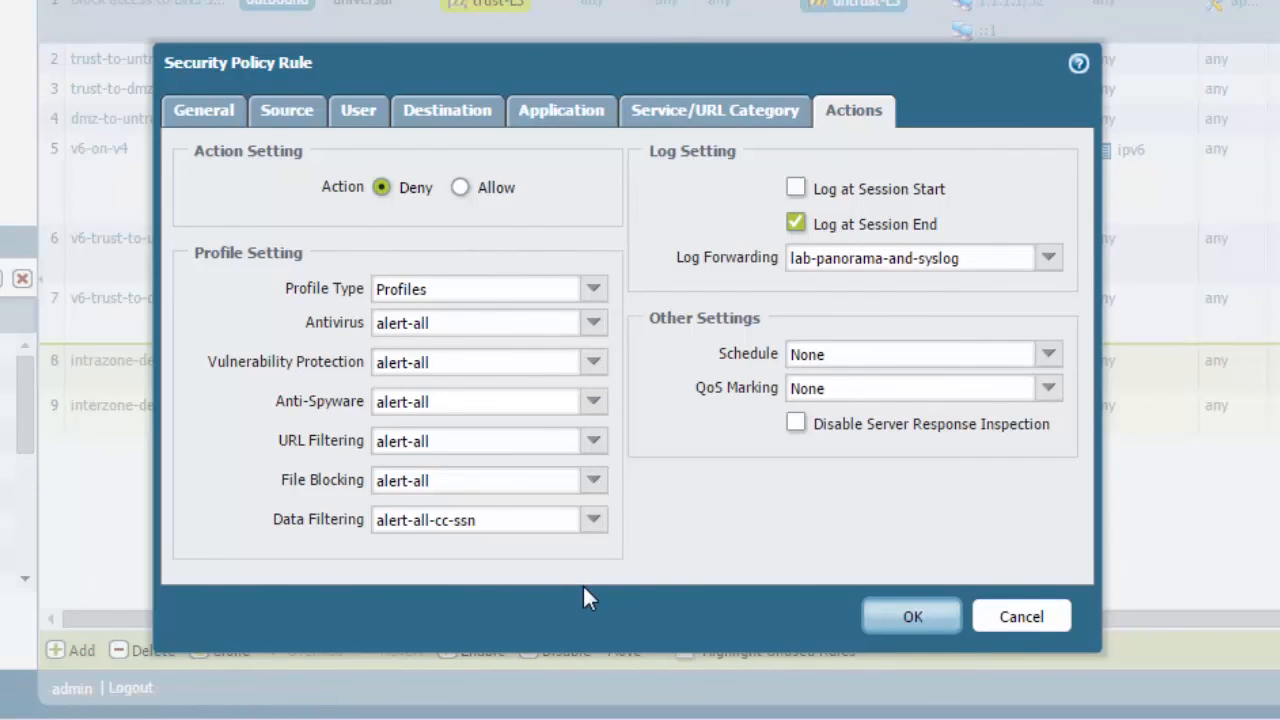
mouse_move(911, 616)
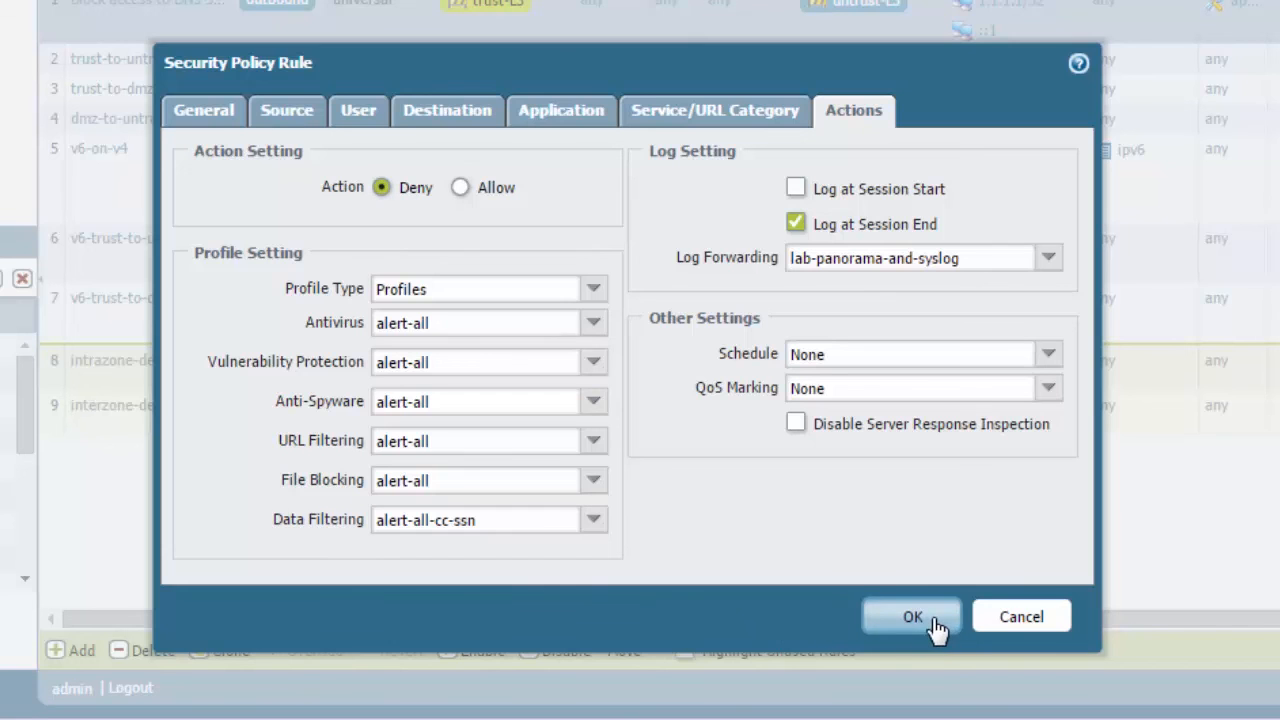
click(911, 616)
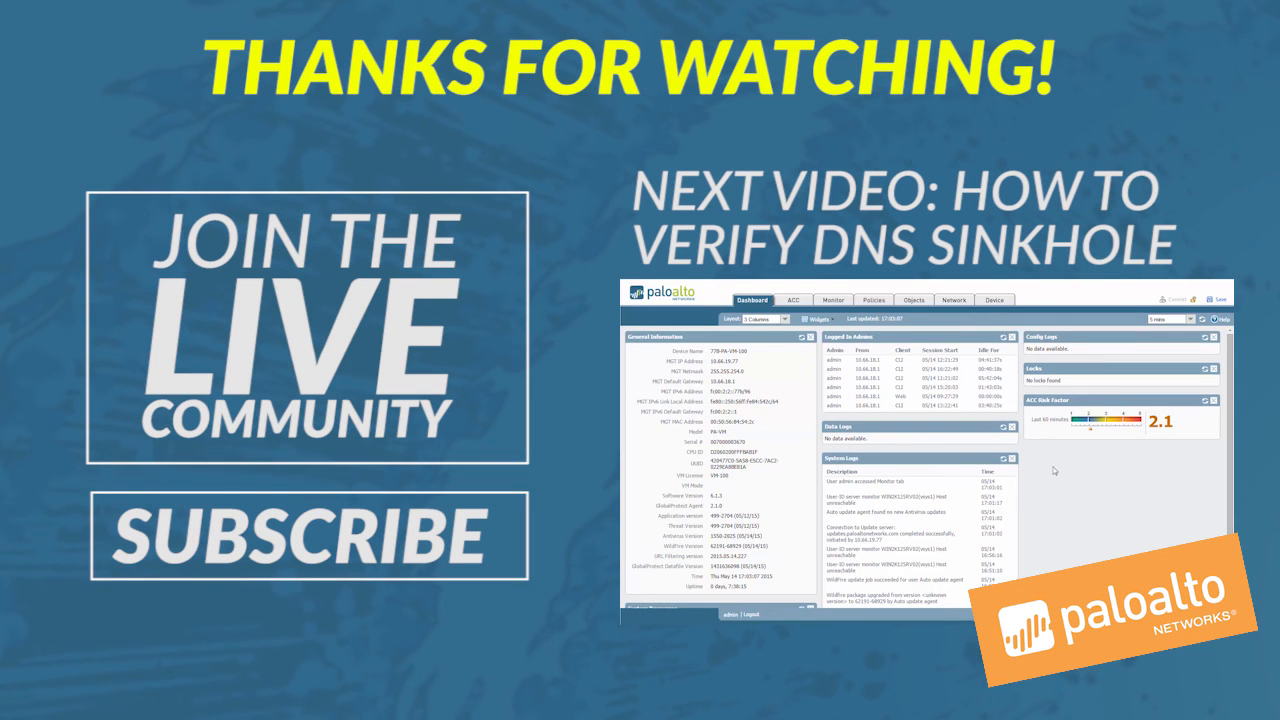
click(833, 300)
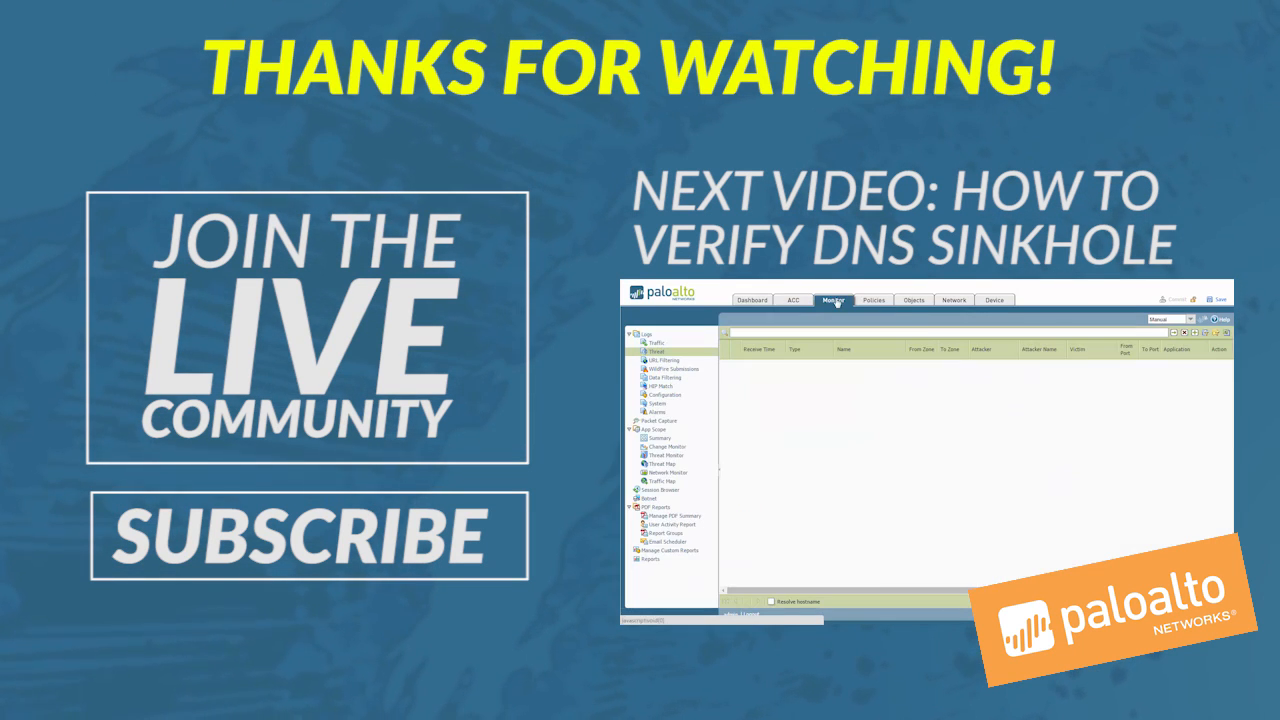